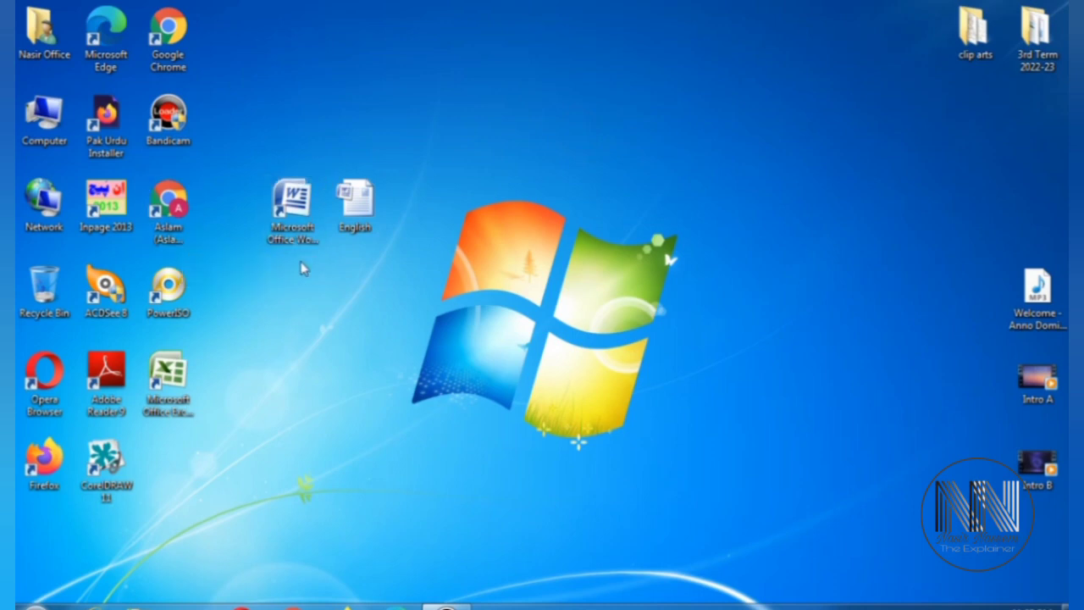
# Step: Launch the English question paper document from the desktop so it begins opening in Word
pyautogui.click(292, 207)
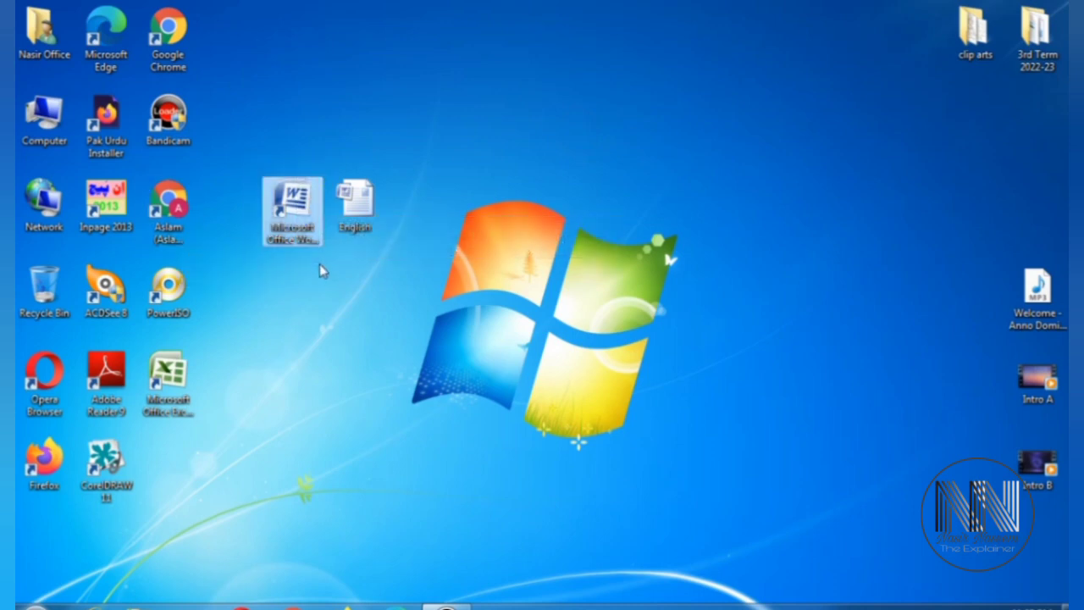
pyautogui.moveTo(406, 169)
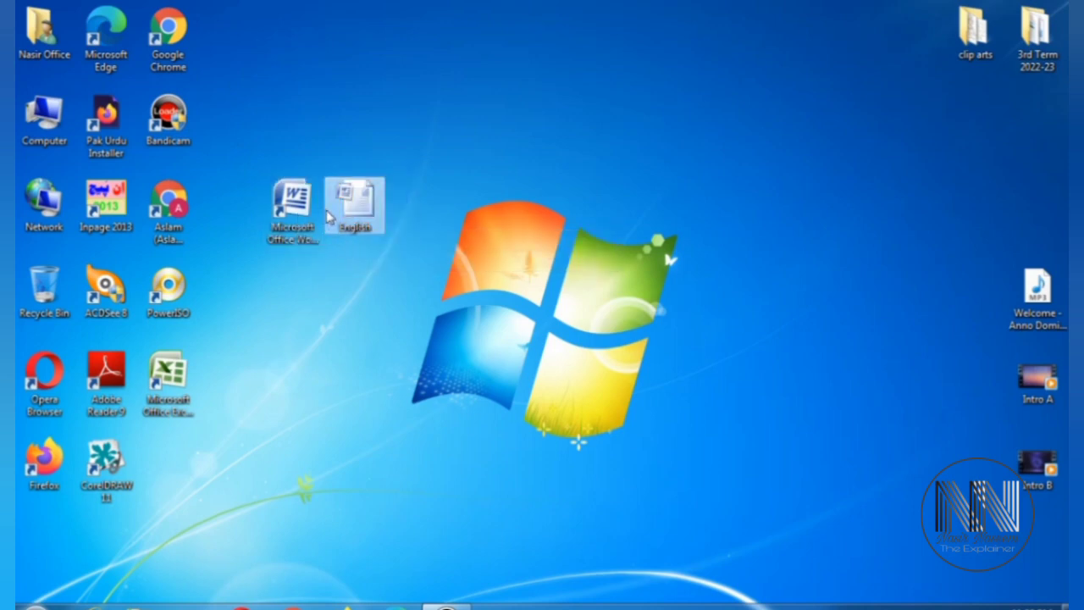
pyautogui.moveTo(348, 207)
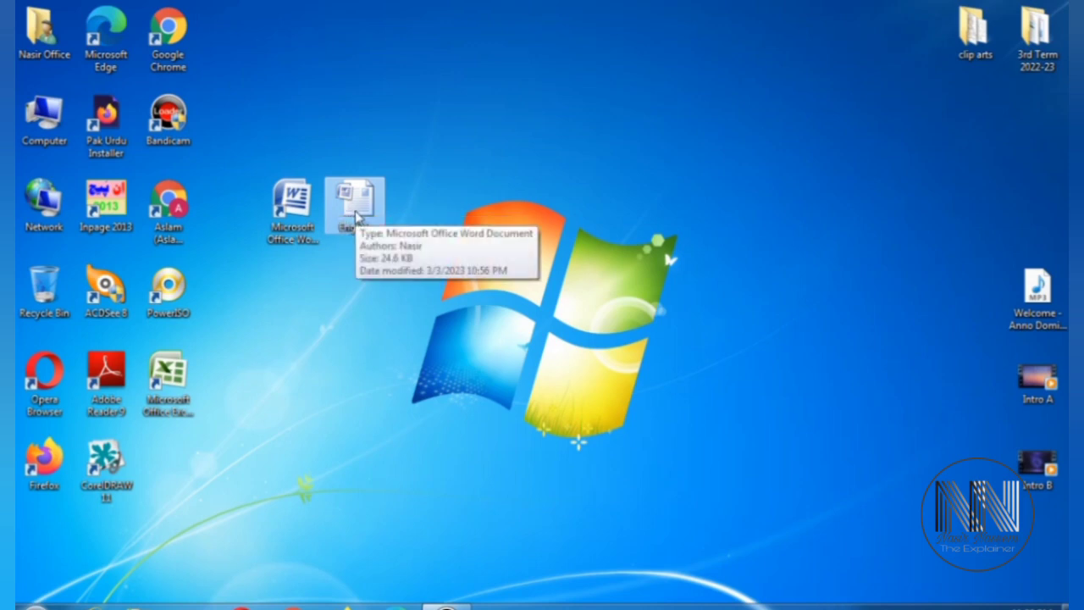
pyautogui.doubleClick(352, 199)
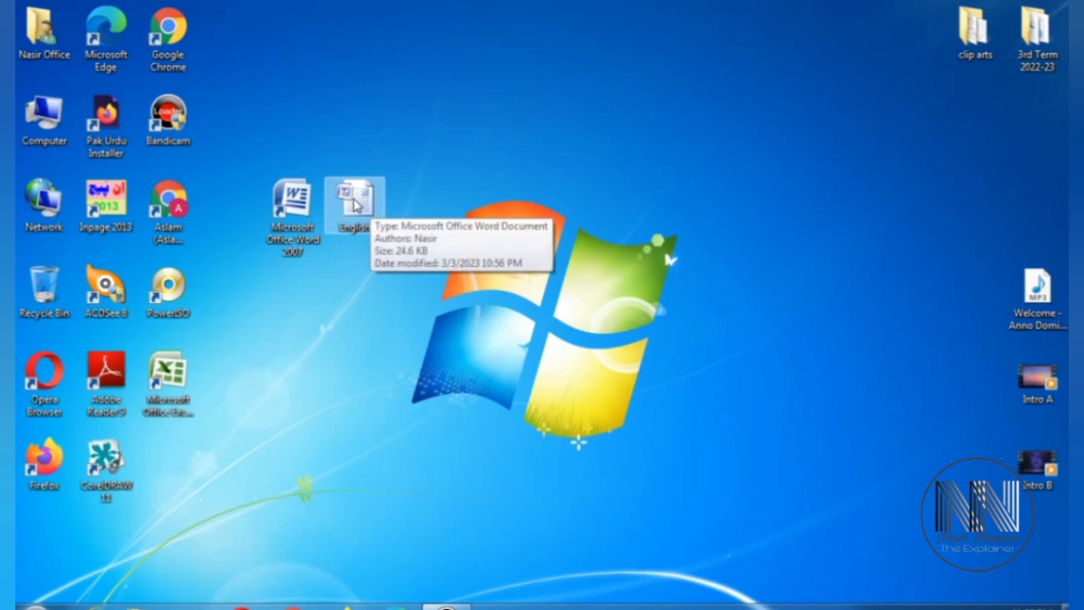
pyautogui.doubleClick(352, 200)
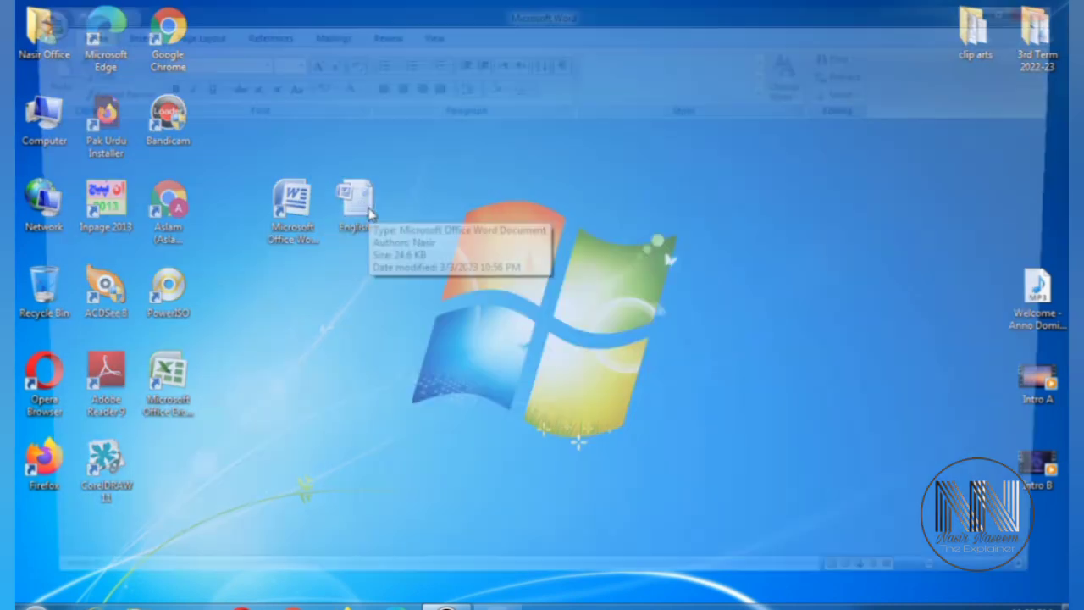
# Step: Finish opening the English paper in Word and show the Page Layout ribbon tools
pyautogui.doubleClick(353, 200)
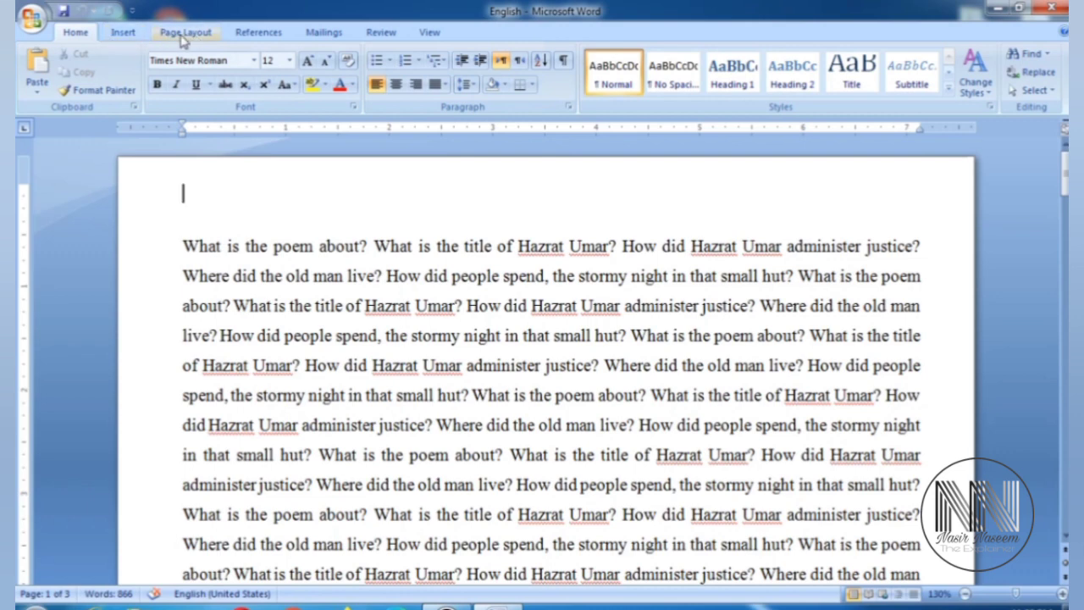
pyautogui.click(183, 33)
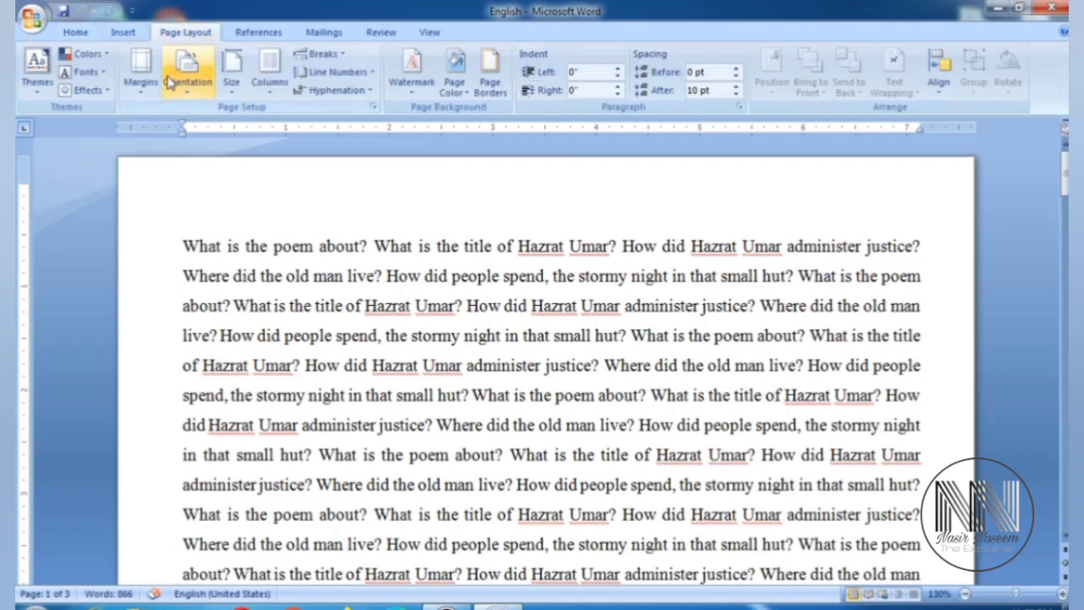
pyautogui.moveTo(141, 70)
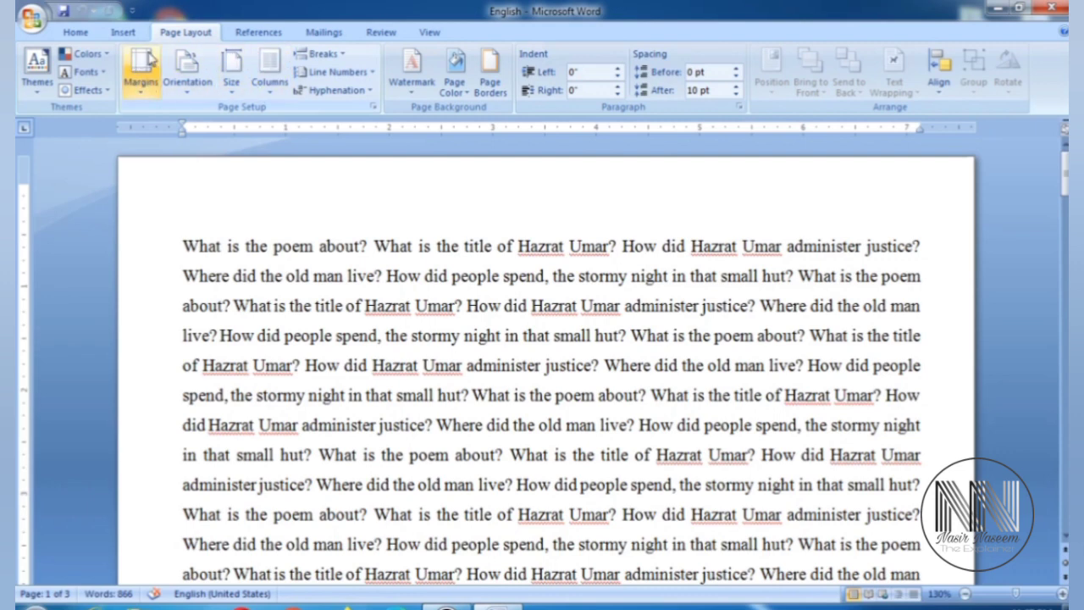
pyautogui.moveTo(186, 71)
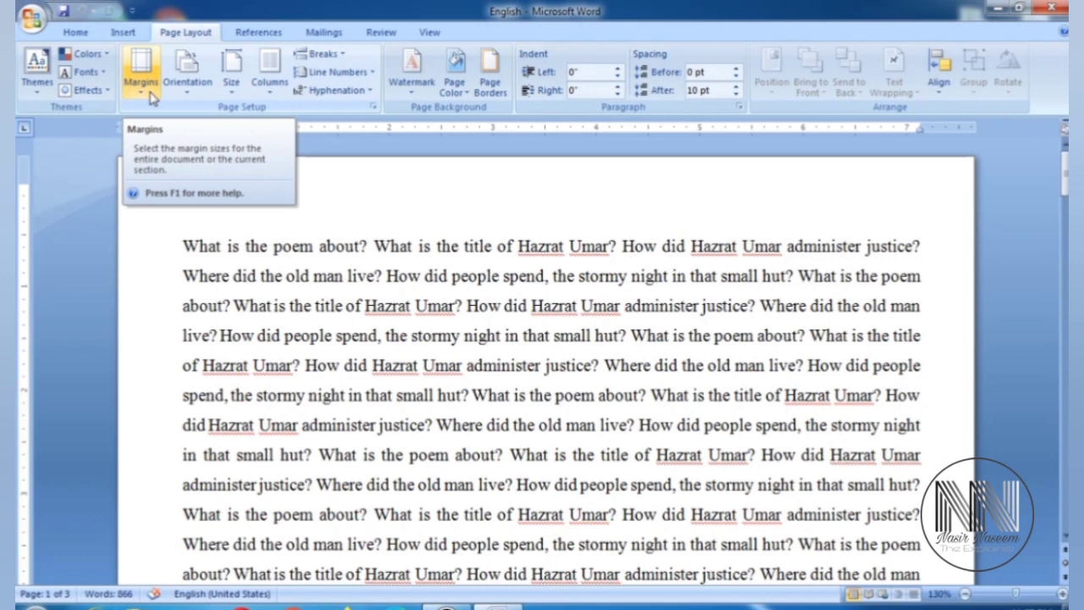
pyautogui.moveTo(145, 81)
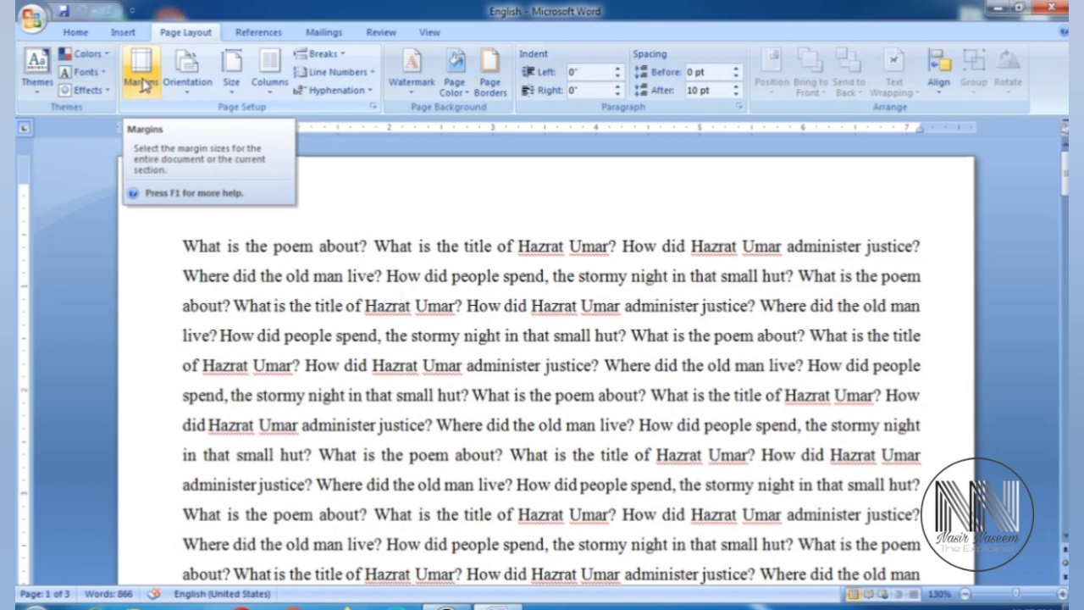
# Step: Apply Normal one-inch margins, then a wider margin preset, stretching the paper to four pages
pyautogui.click(140, 71)
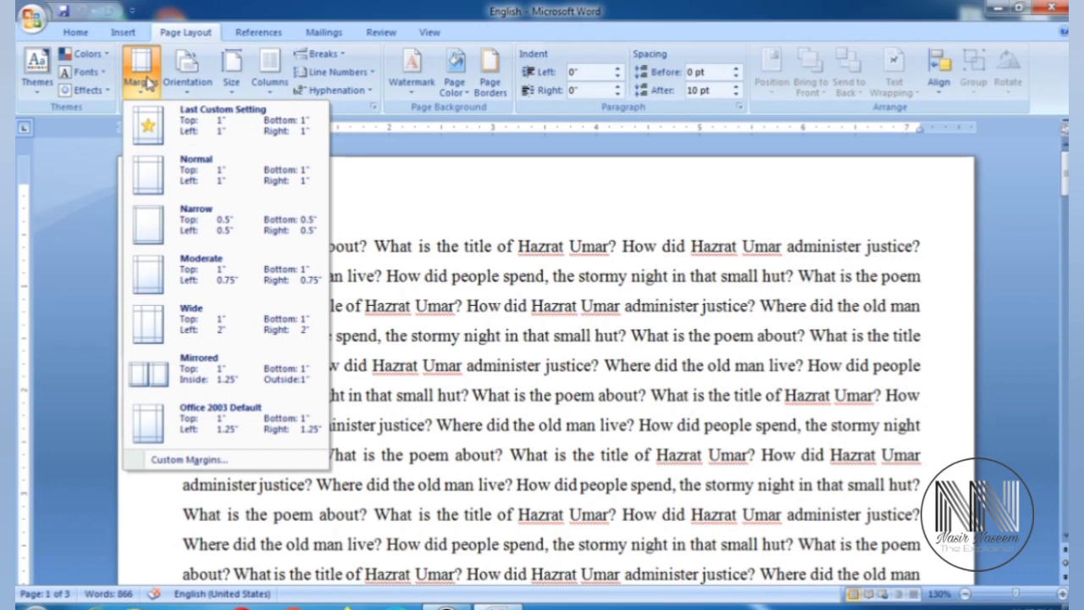
pyautogui.moveTo(150, 122)
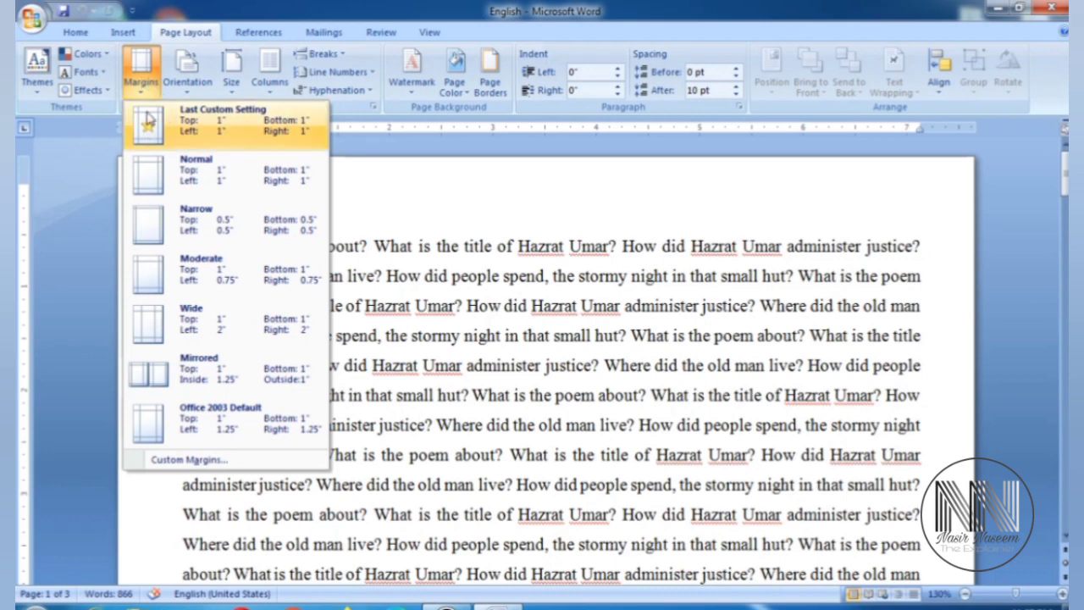
pyautogui.moveTo(142, 125)
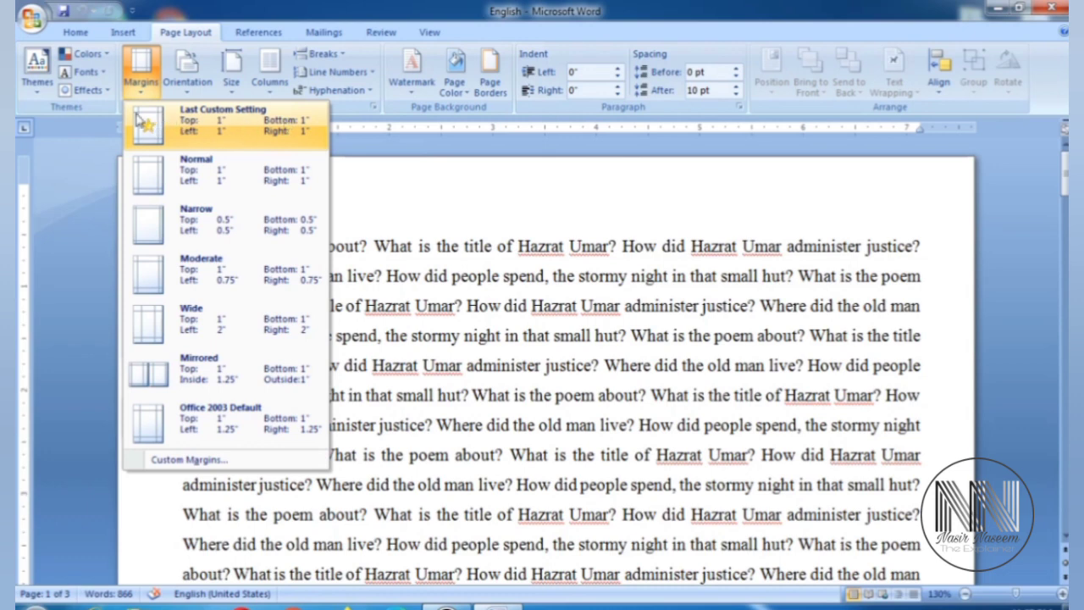
pyautogui.moveTo(312, 173)
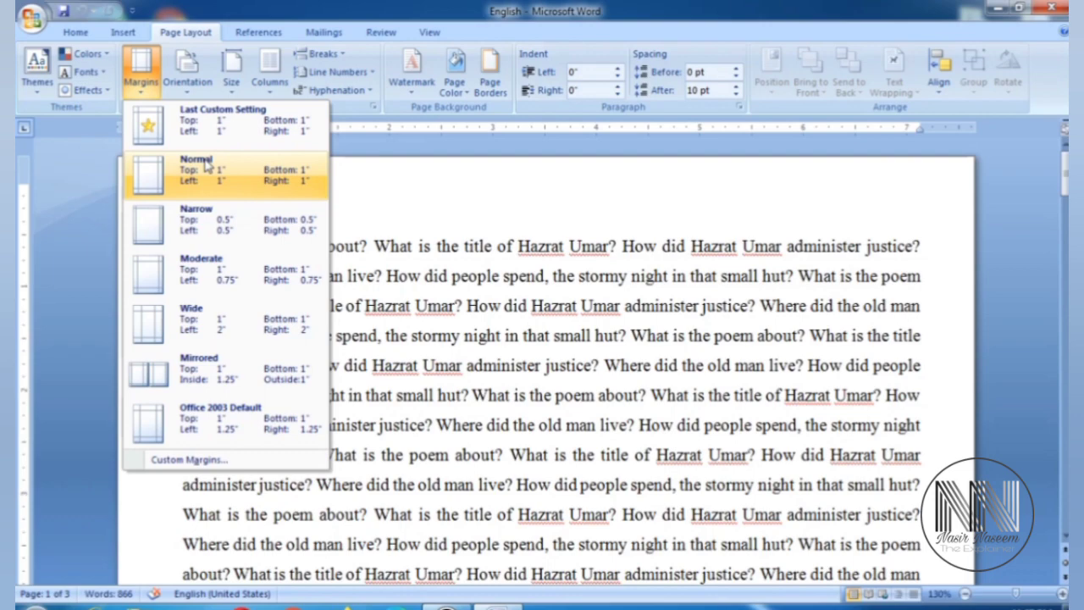
pyautogui.click(196, 170)
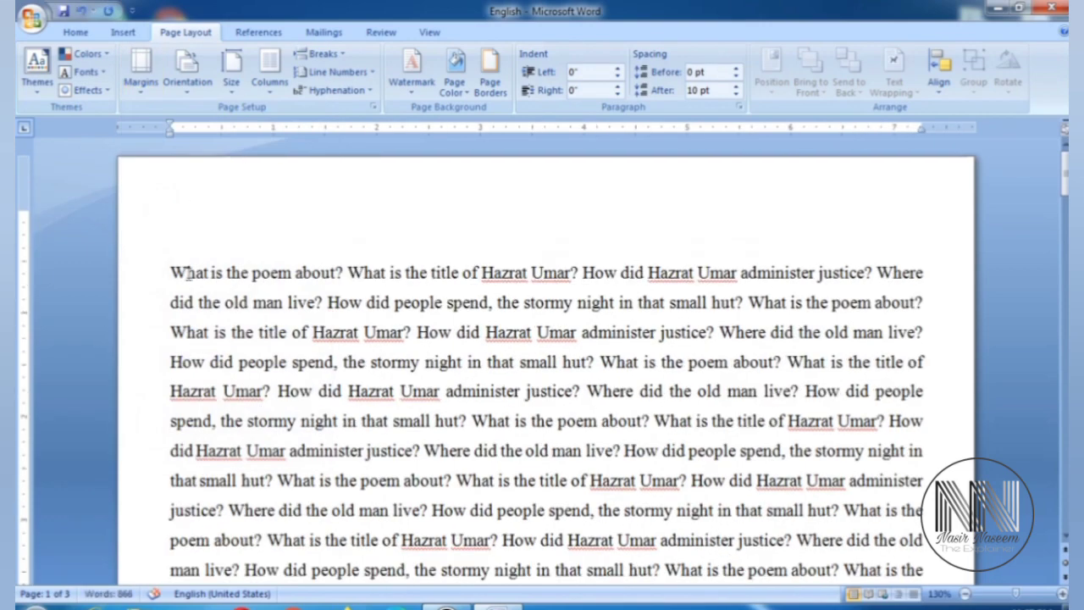
pyautogui.click(140, 68)
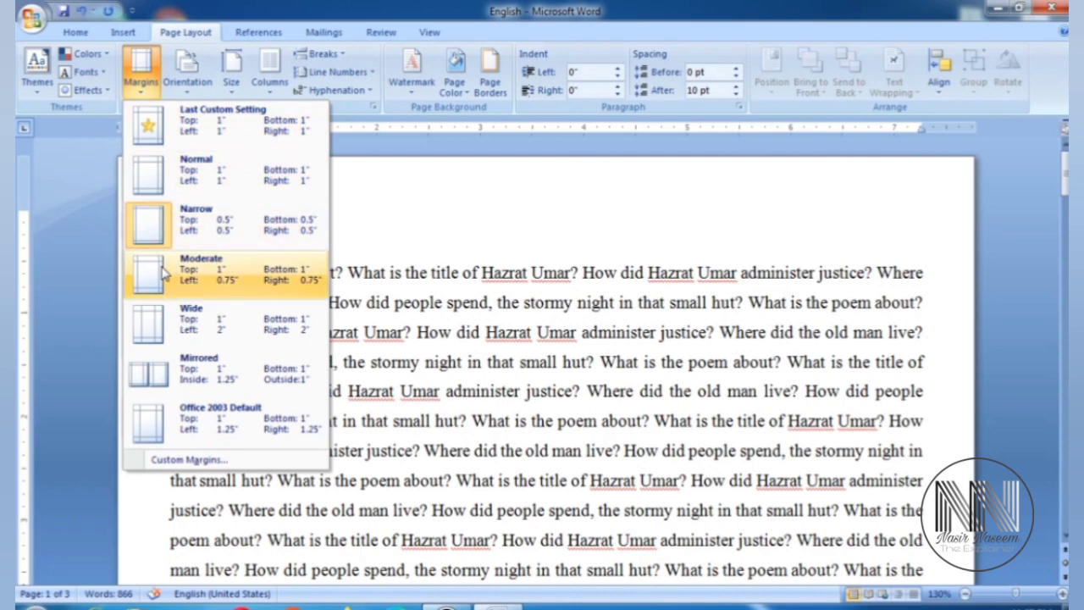
pyautogui.click(200, 271)
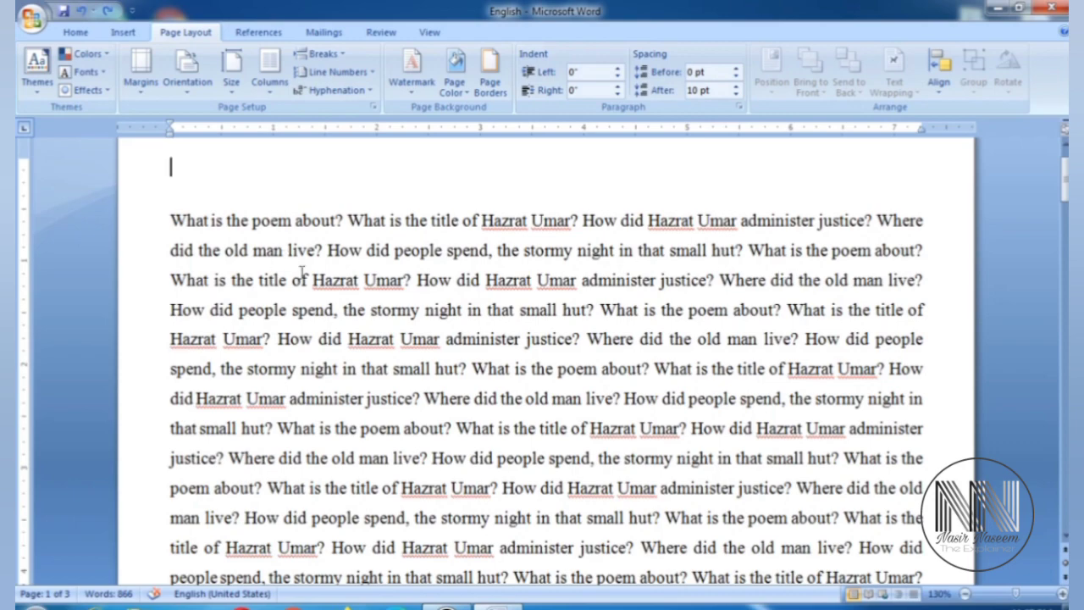
pyautogui.moveTo(138, 69)
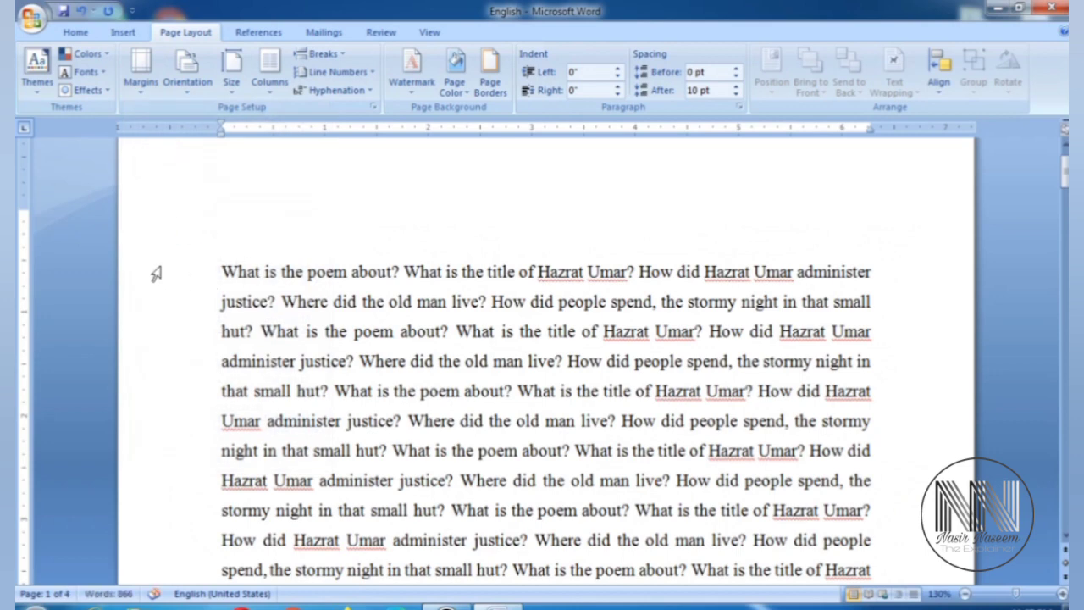
pyautogui.moveTo(162, 281)
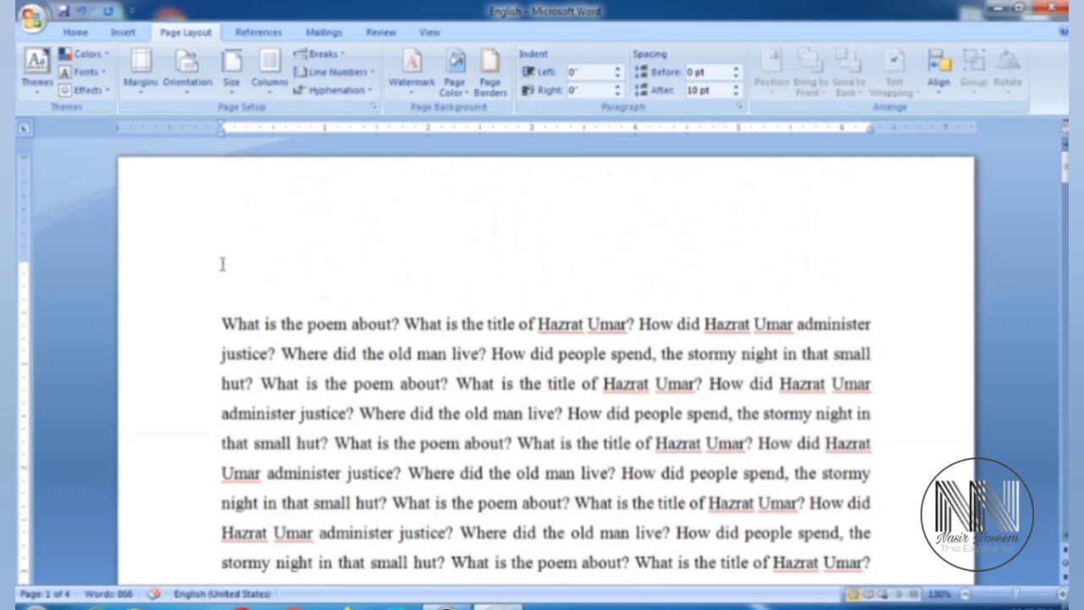
pyautogui.scroll(-3)
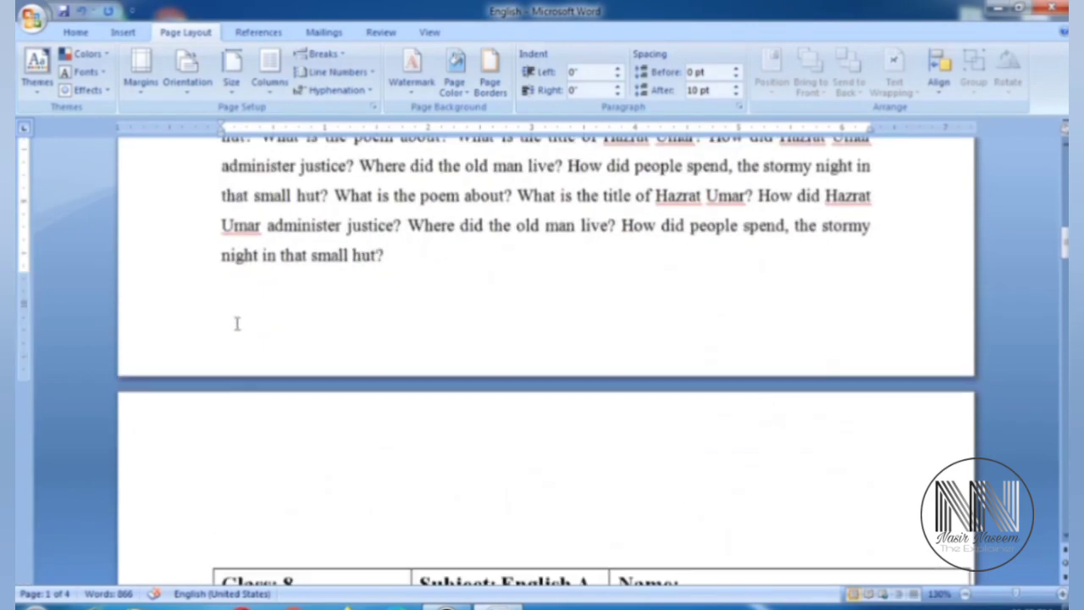
pyautogui.click(134, 68)
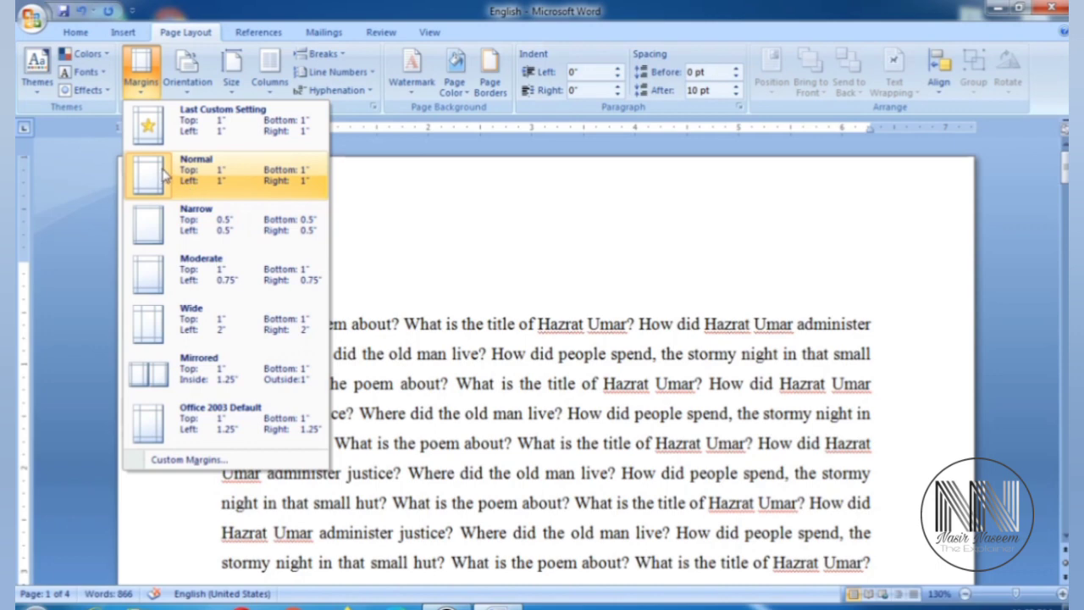
pyautogui.moveTo(222, 230)
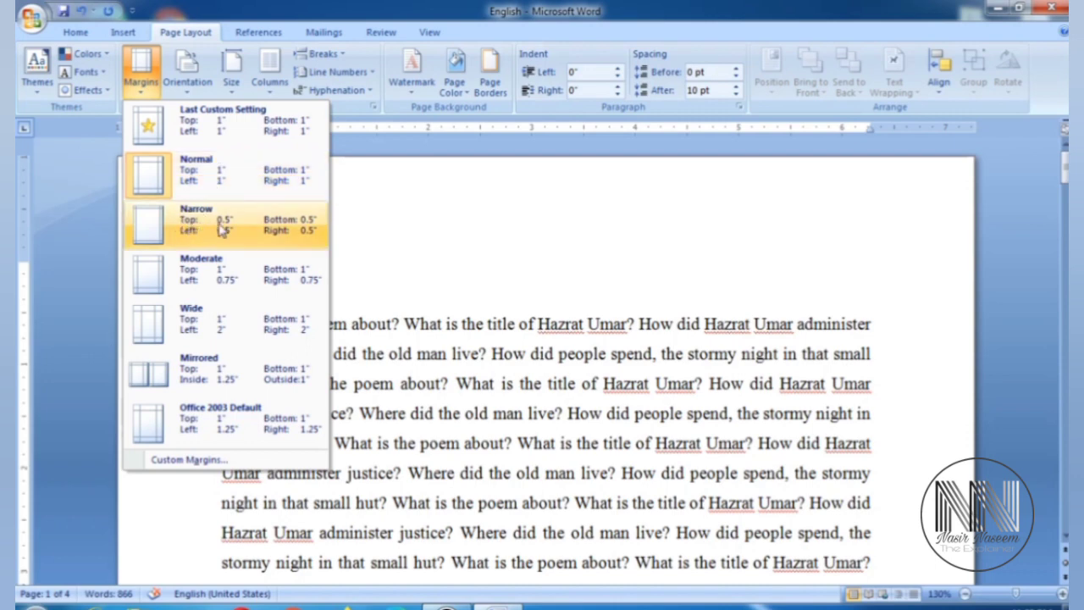
pyautogui.moveTo(188, 227)
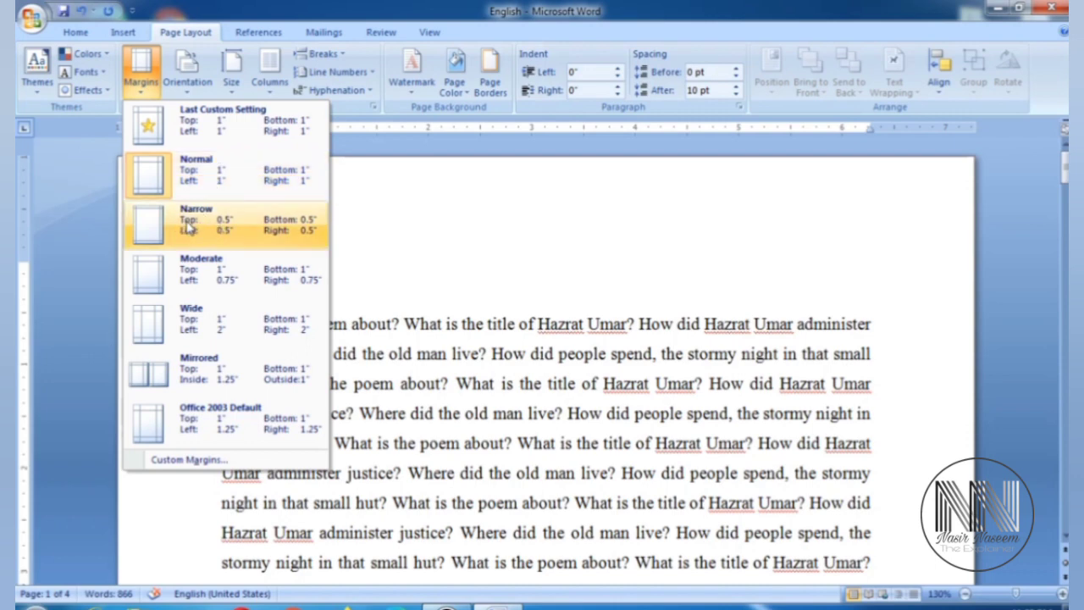
pyautogui.moveTo(207, 330)
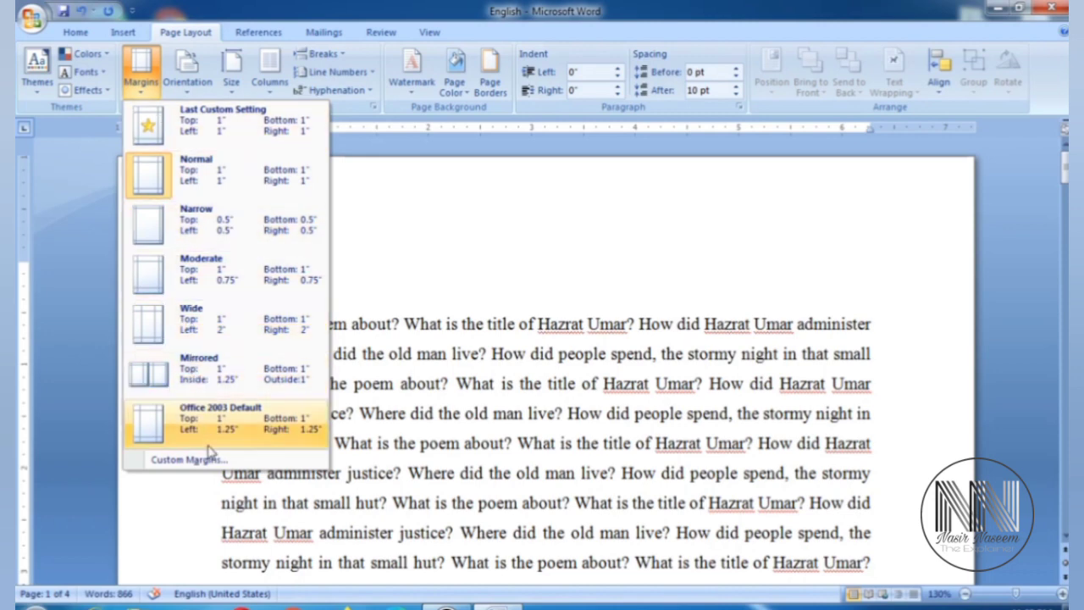
pyautogui.moveTo(257, 8)
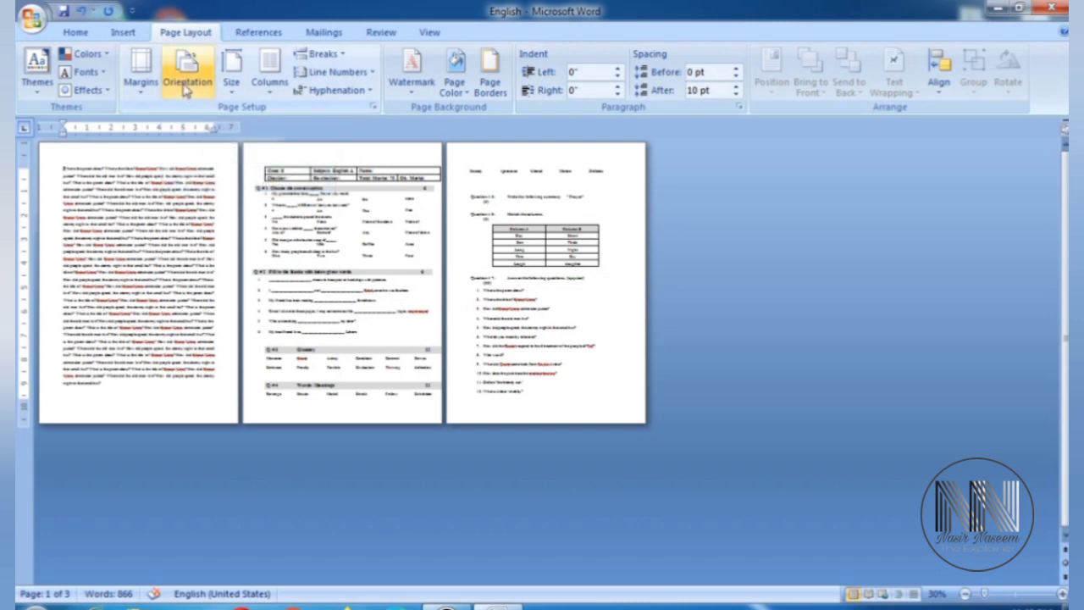
pyautogui.moveTo(193, 95)
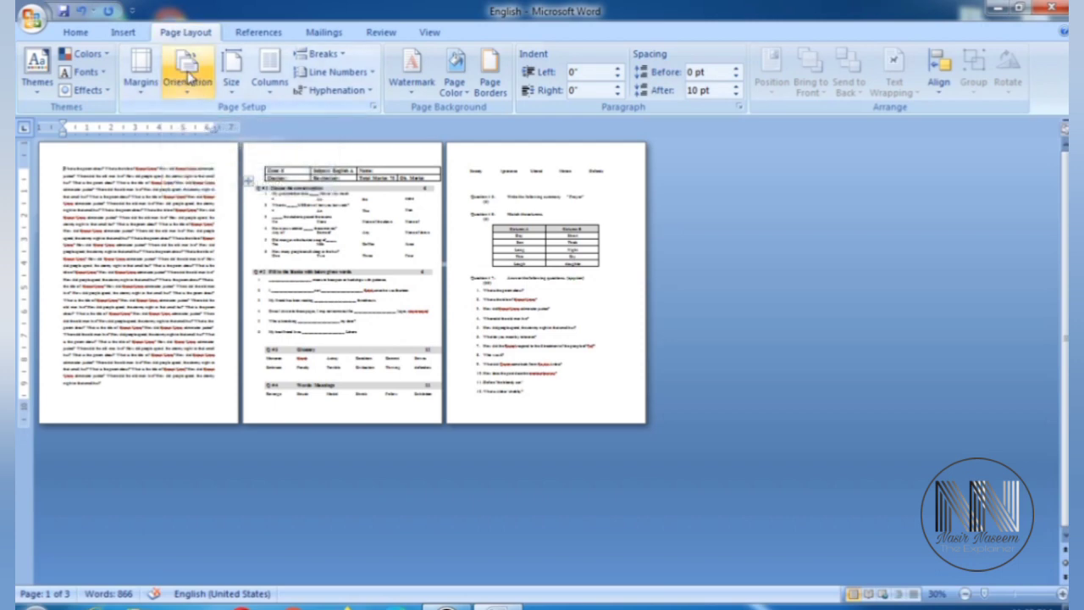
# Step: Switch the pages to Landscape, then back to Portrait orientation
pyautogui.click(190, 71)
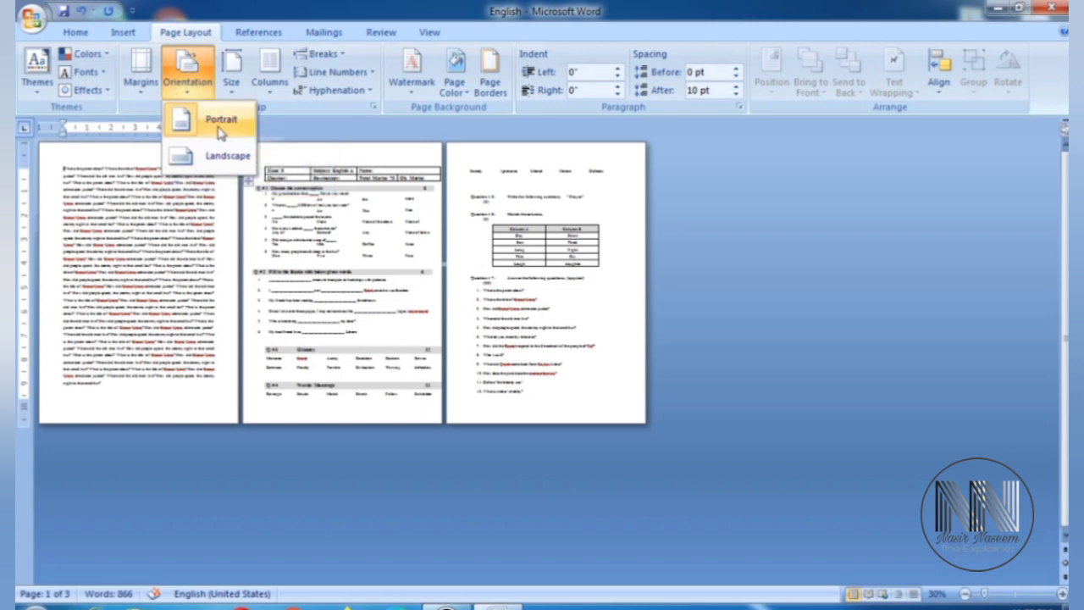
pyautogui.moveTo(200, 155)
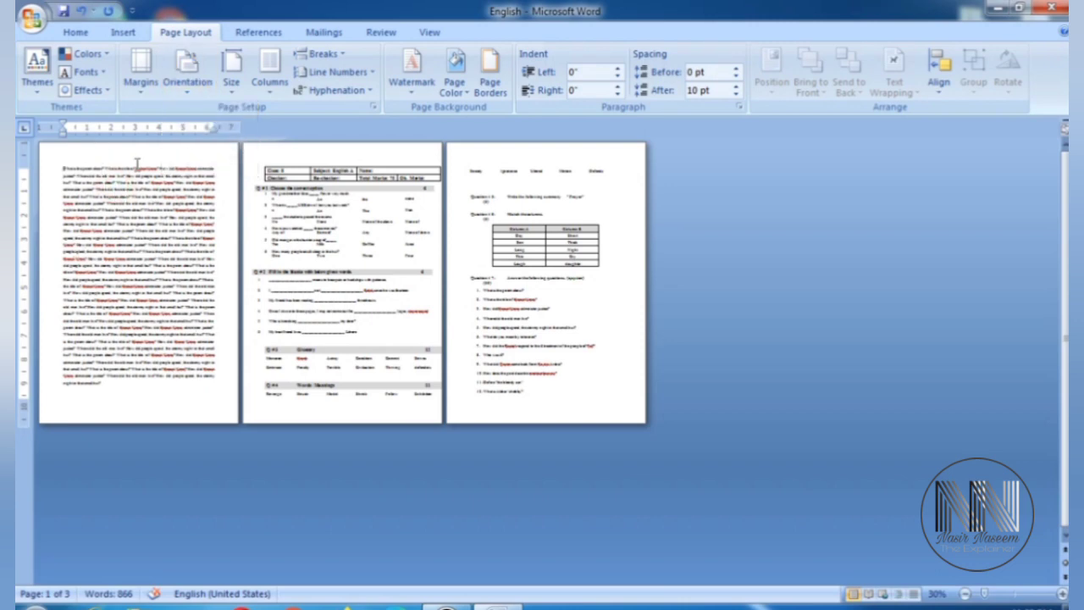
pyautogui.click(186, 70)
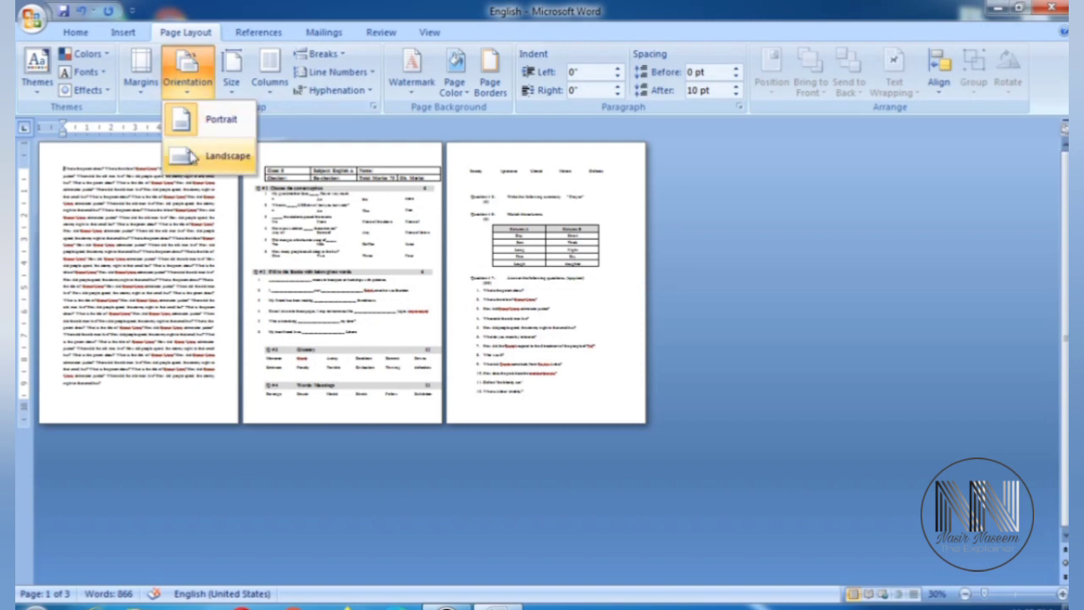
pyautogui.click(225, 155)
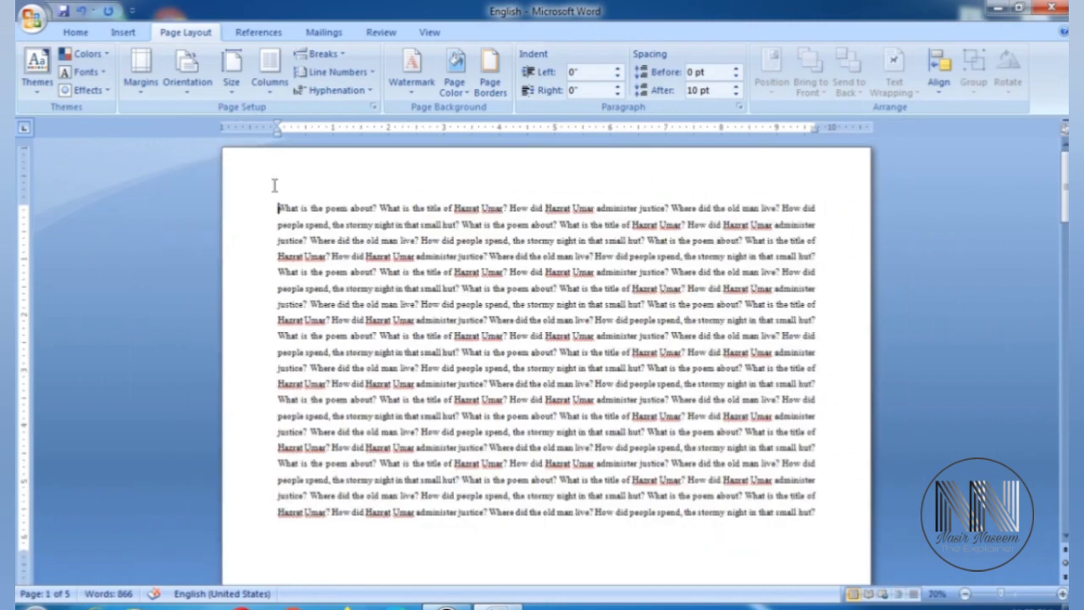
pyautogui.click(180, 68)
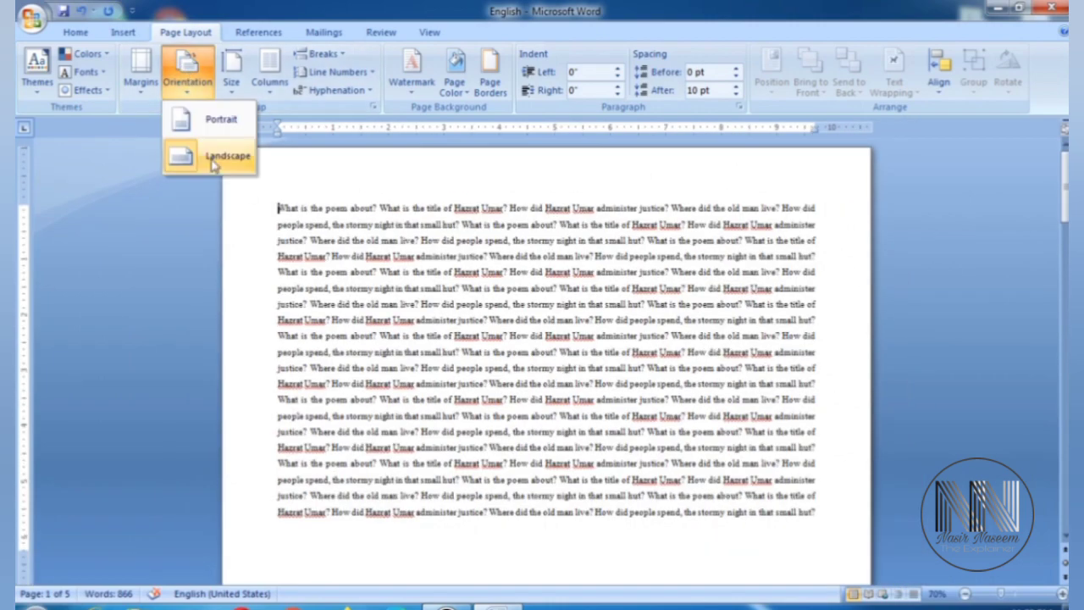
pyautogui.moveTo(220, 119)
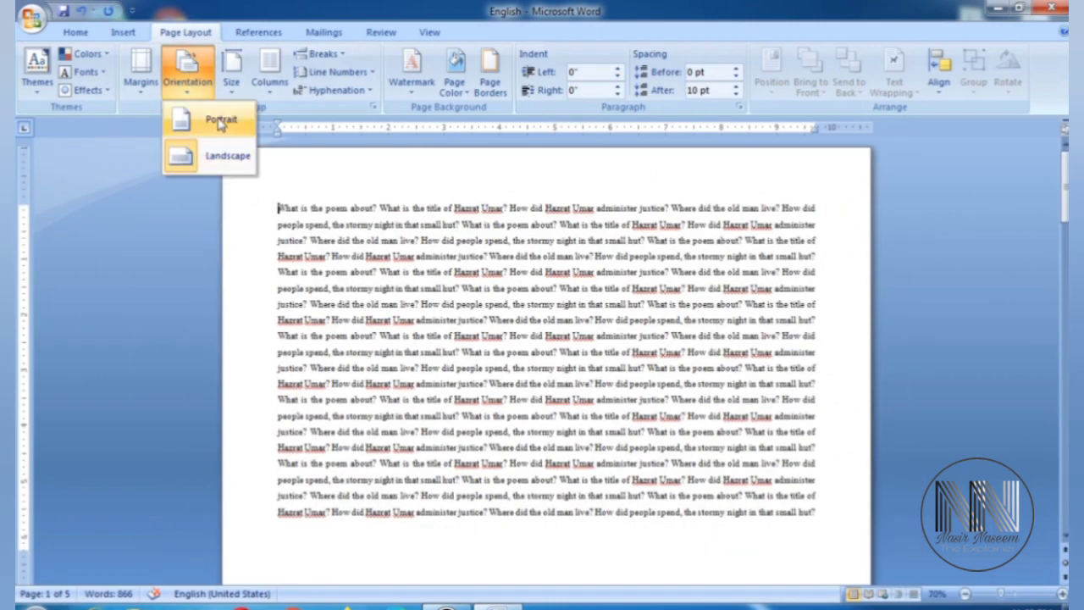
pyautogui.click(221, 119)
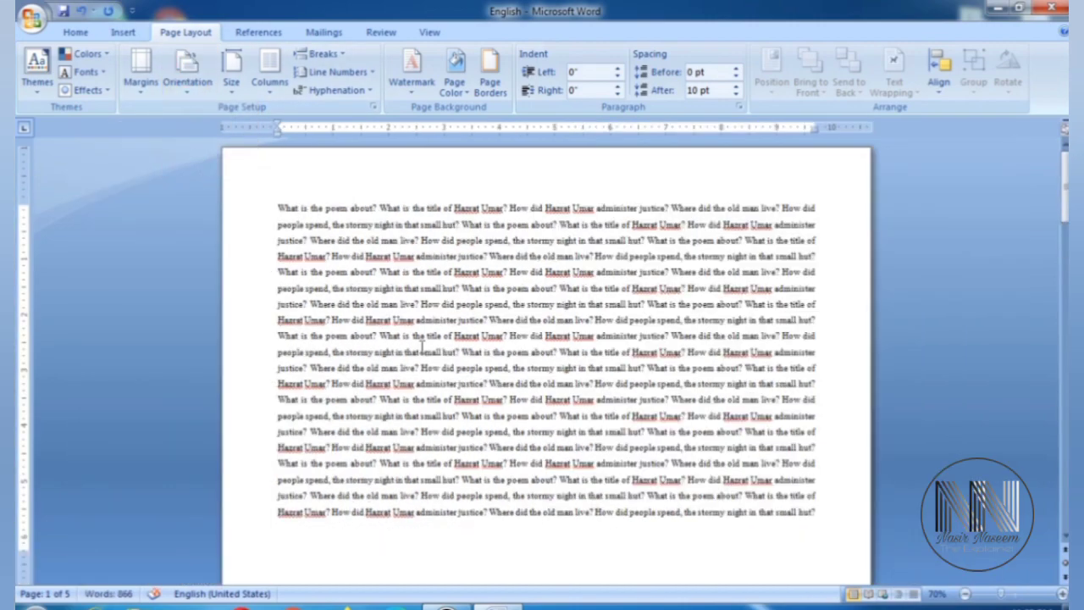
pyautogui.click(181, 68)
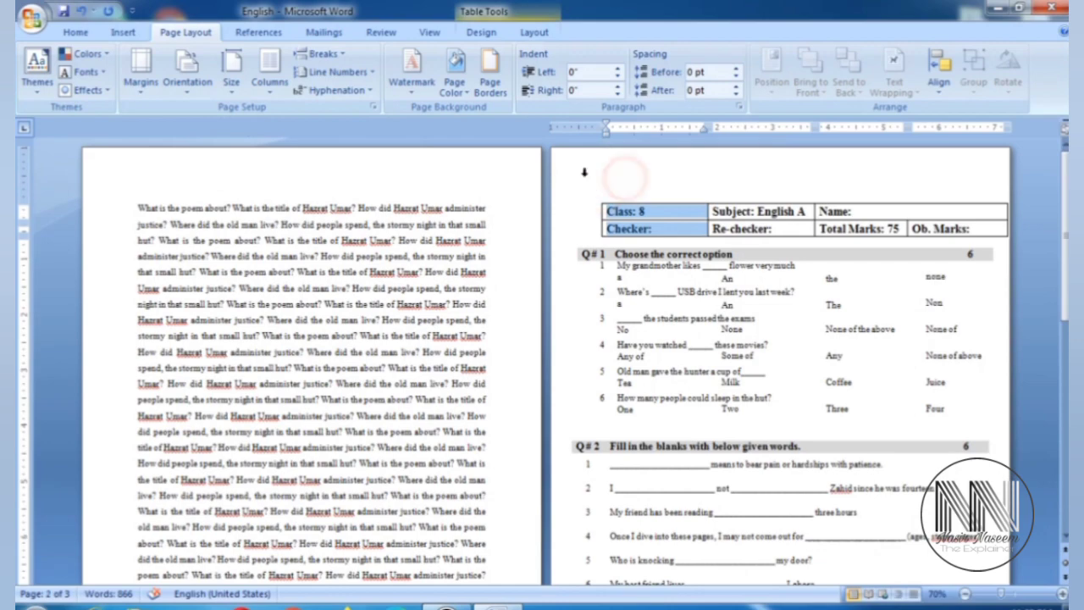
pyautogui.scroll(-3)
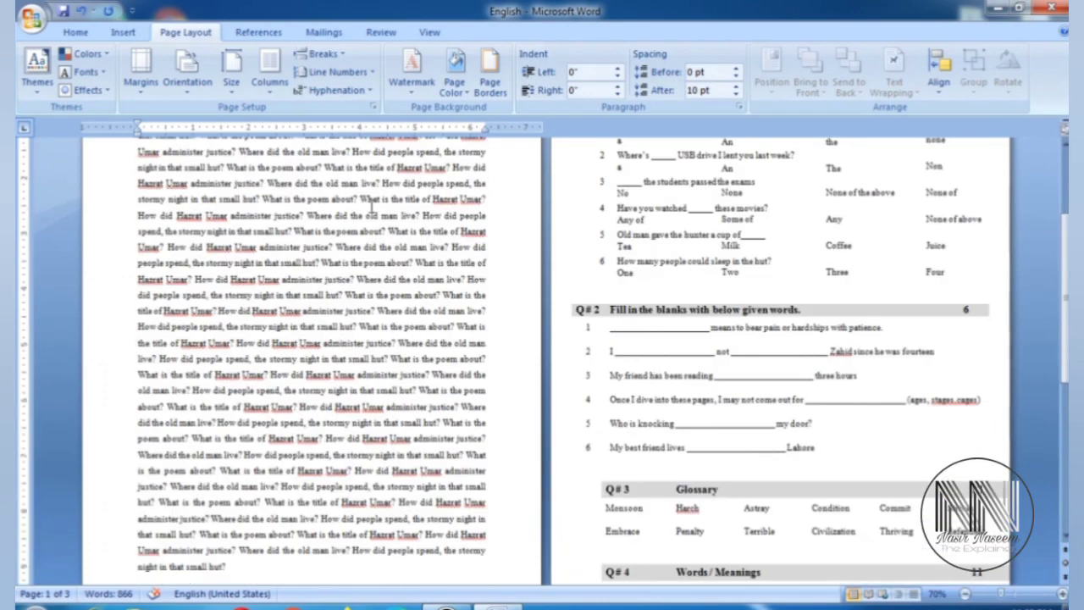
pyautogui.click(186, 68)
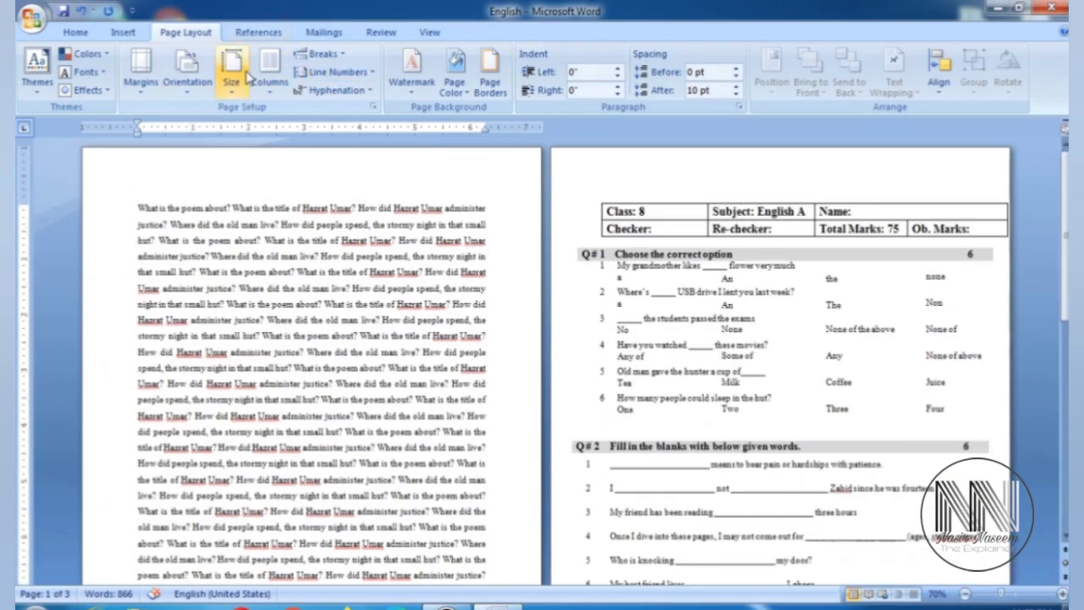
pyautogui.moveTo(230, 72)
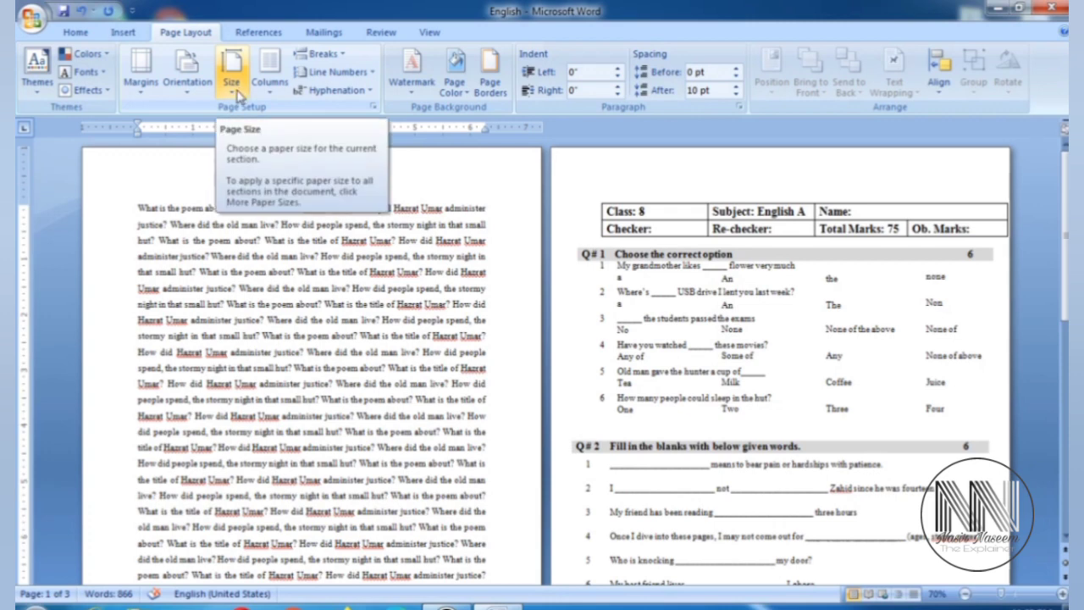
# Step: Browse the paper size list and set the page size to Legal
pyautogui.click(231, 71)
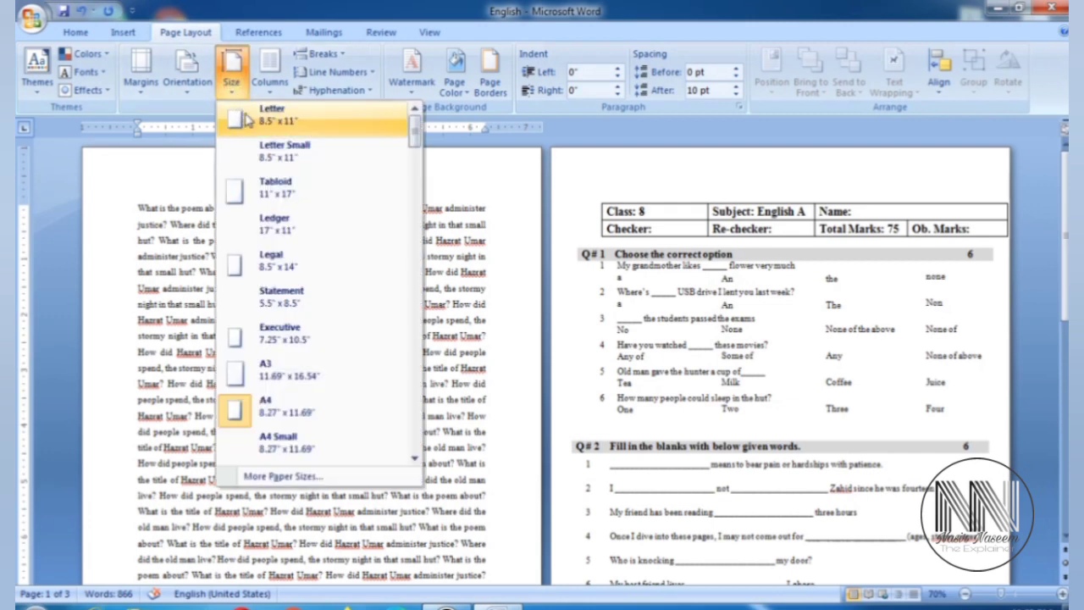
pyautogui.moveTo(251, 125)
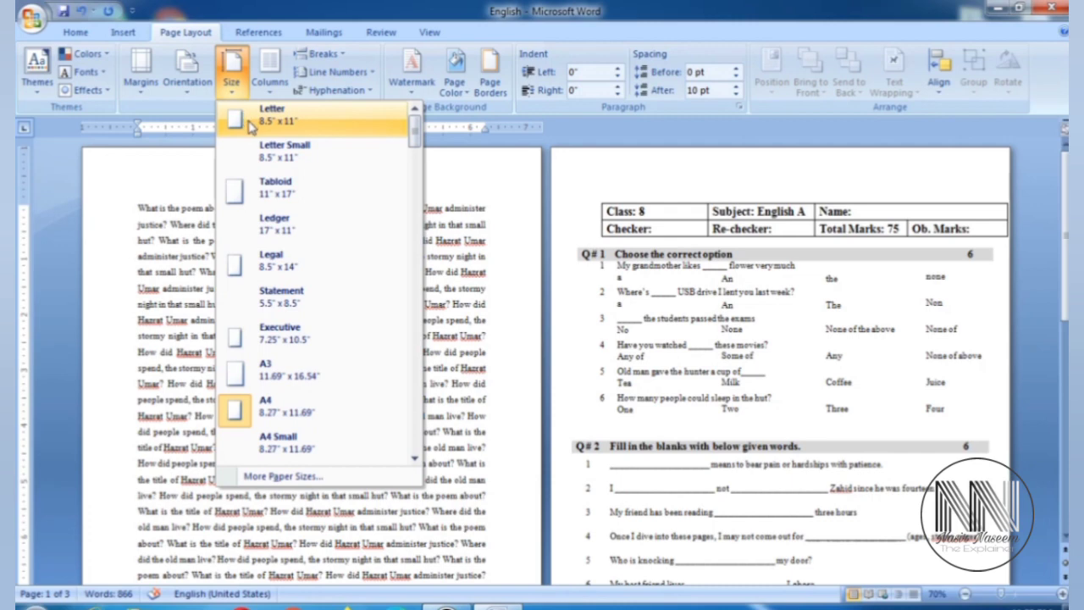
pyautogui.scroll(-3)
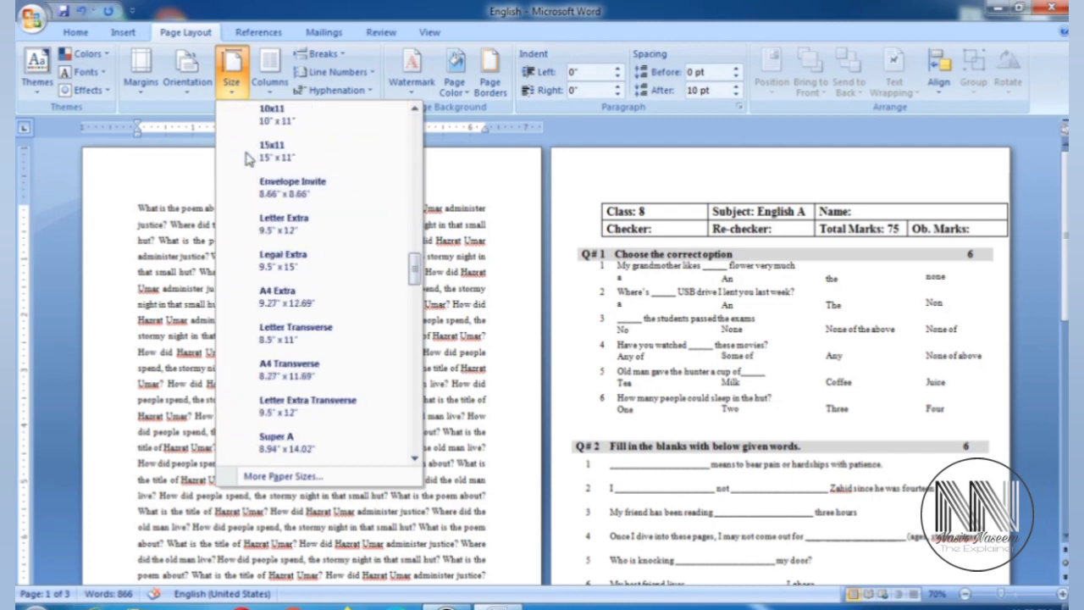
pyautogui.scroll(-3)
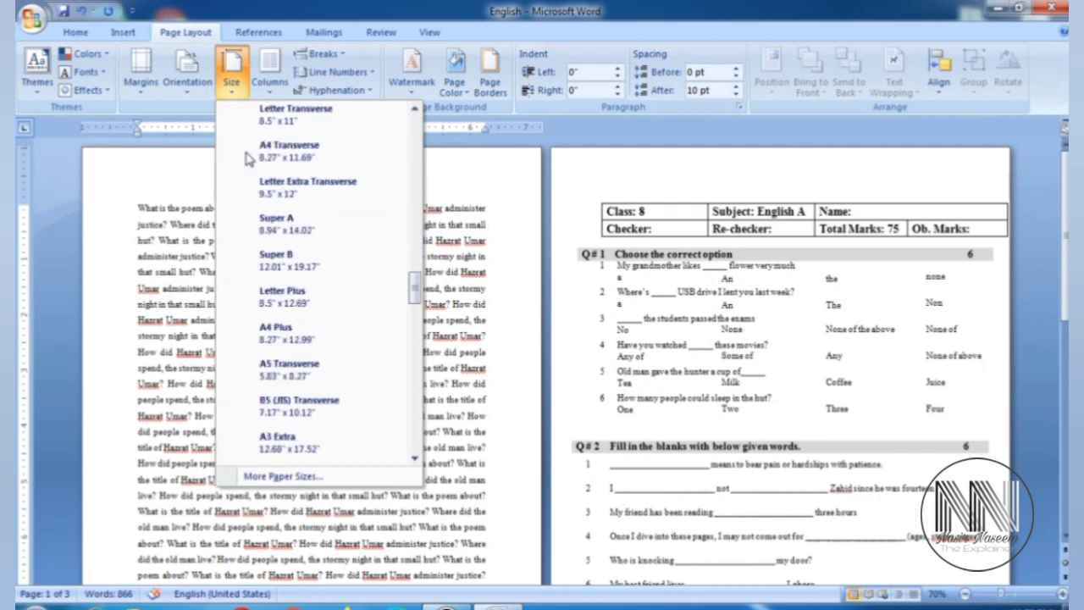
pyautogui.scroll(-3)
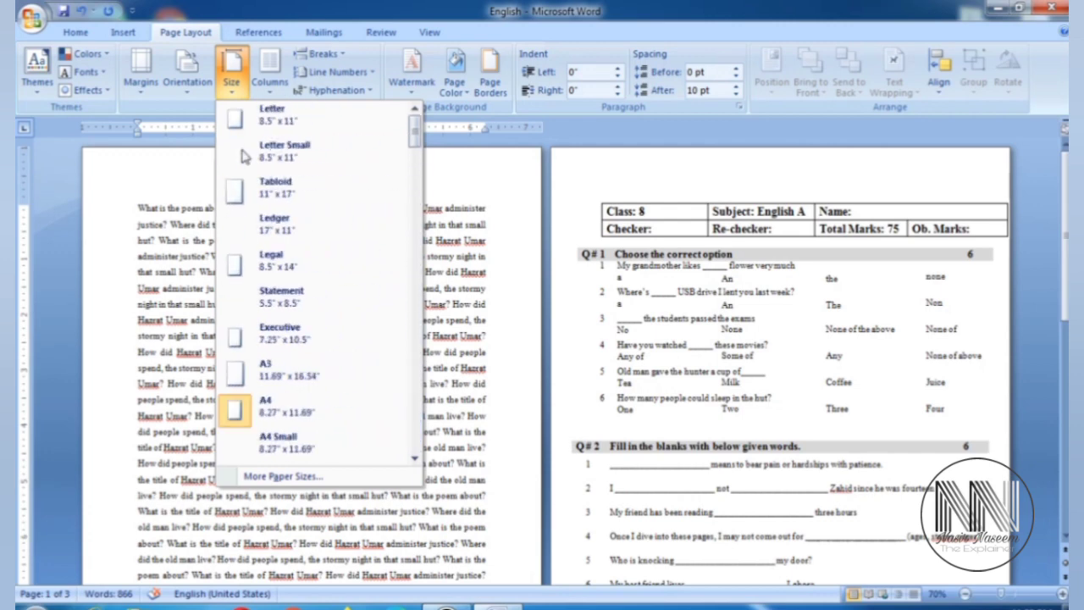
pyautogui.moveTo(274, 118)
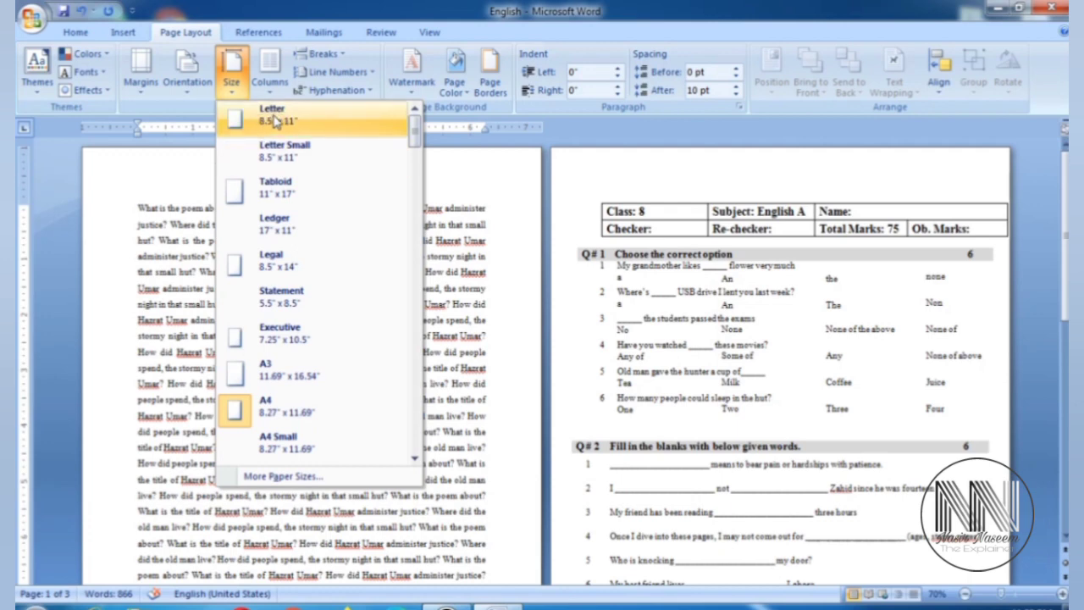
pyautogui.moveTo(273, 122)
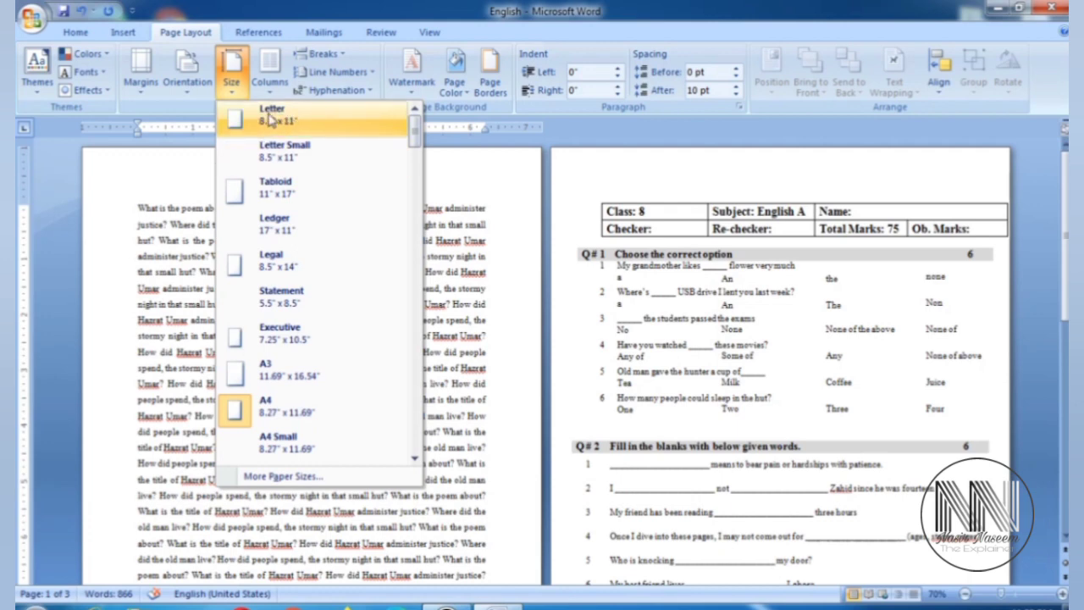
pyautogui.moveTo(266, 408)
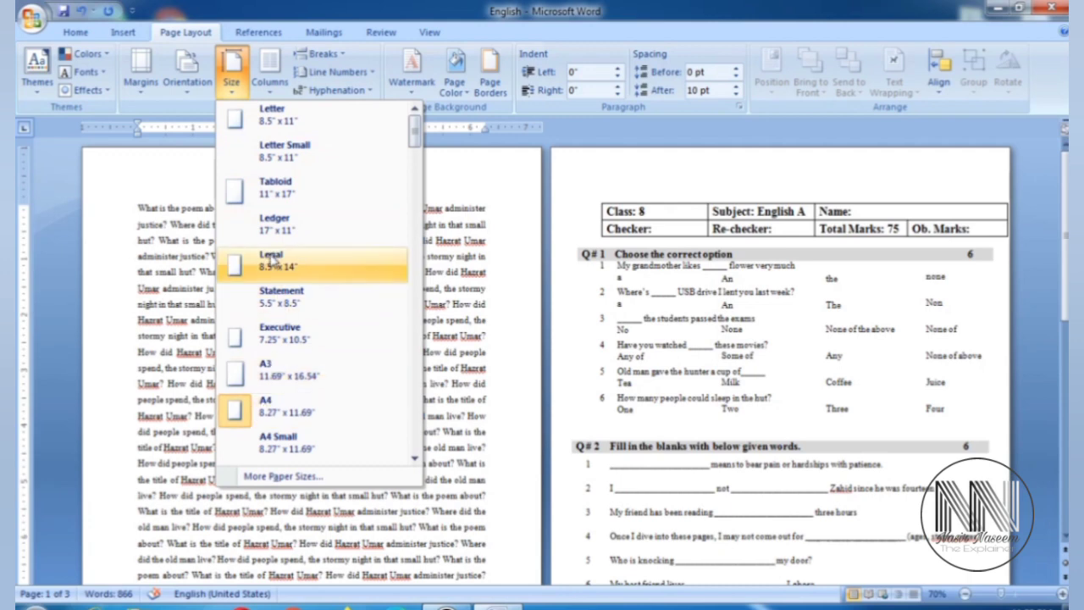
pyautogui.moveTo(263, 410)
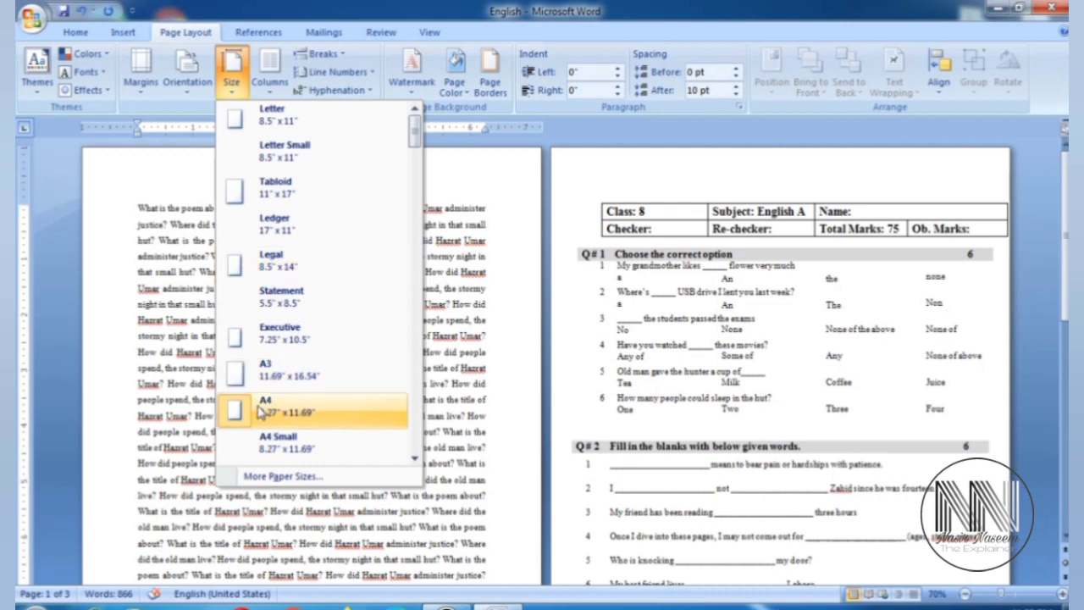
pyautogui.click(233, 411)
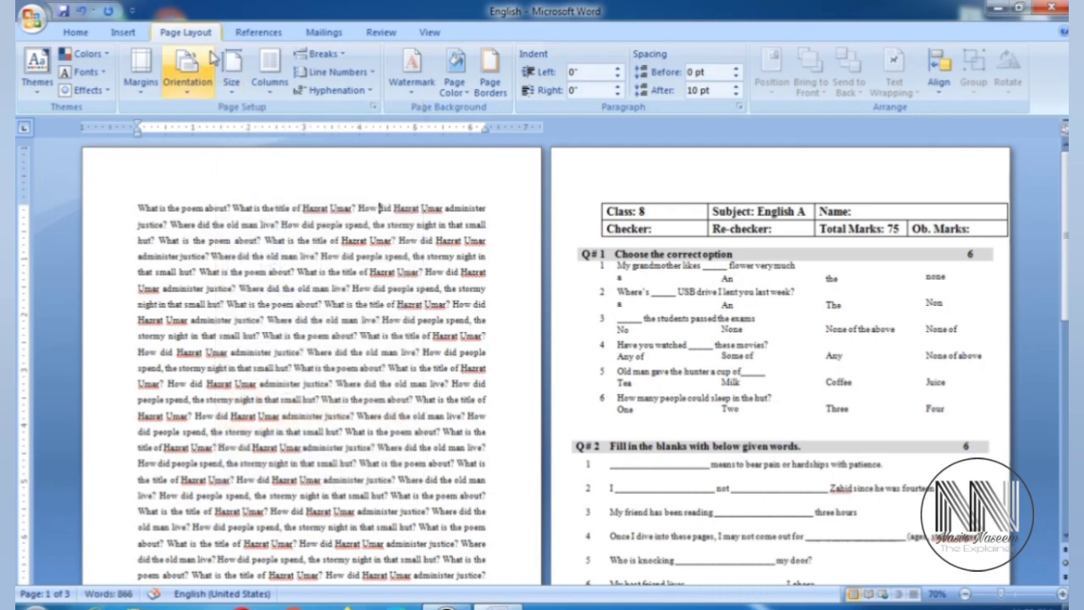
# Step: Zoom out so all three pages of the question paper show at once
pyautogui.click(230, 69)
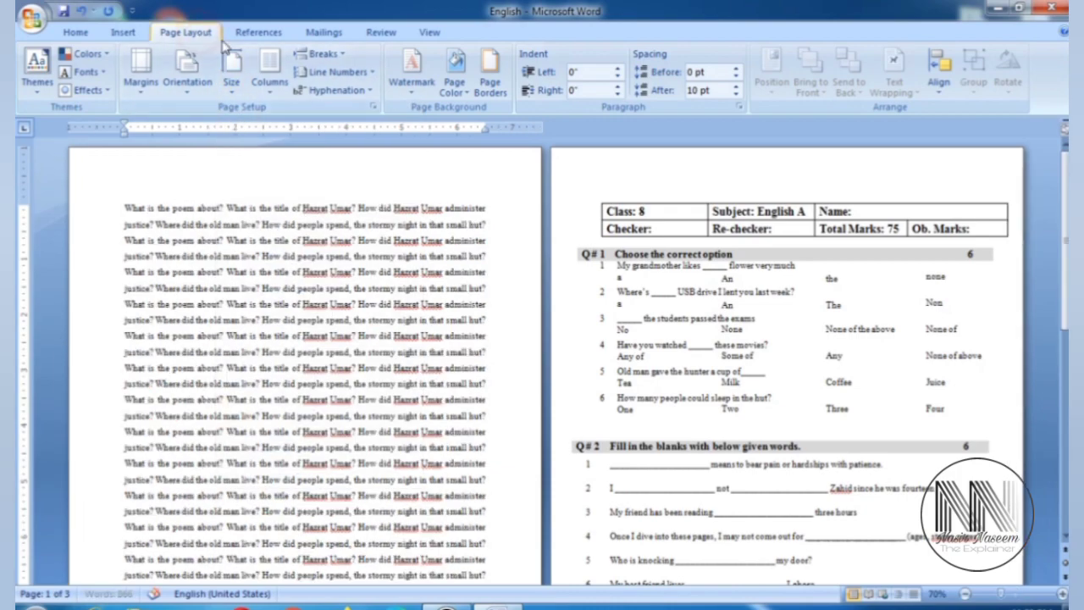
pyautogui.click(231, 68)
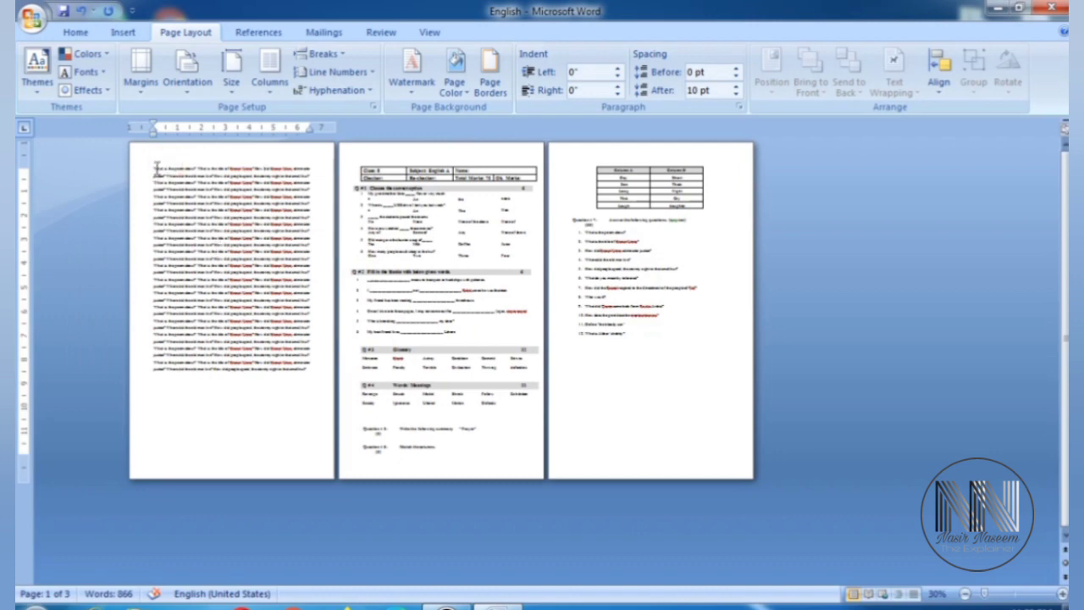
pyautogui.click(161, 379)
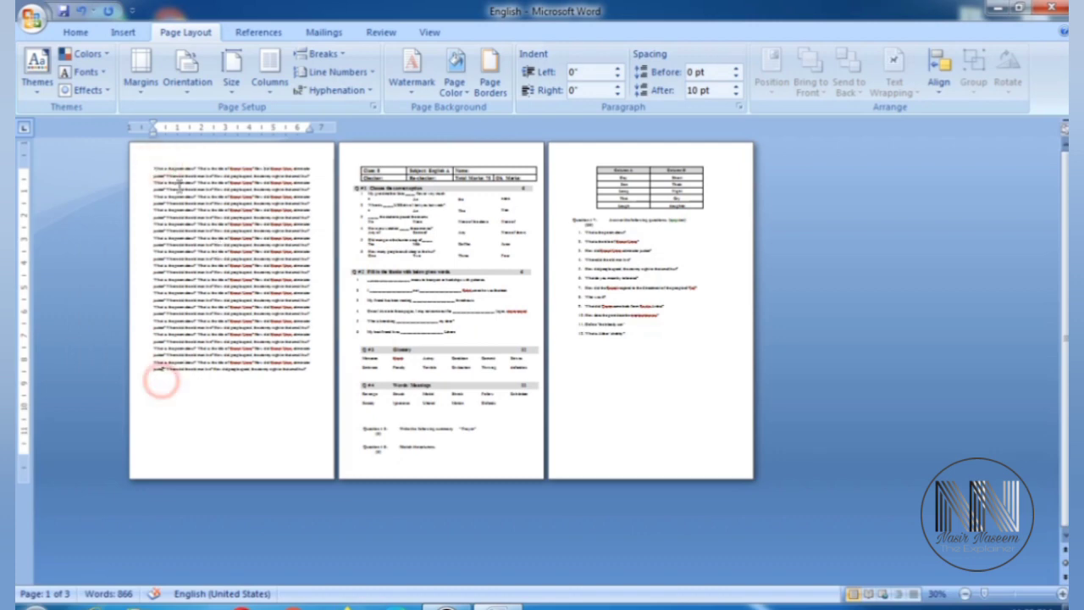
pyautogui.click(227, 68)
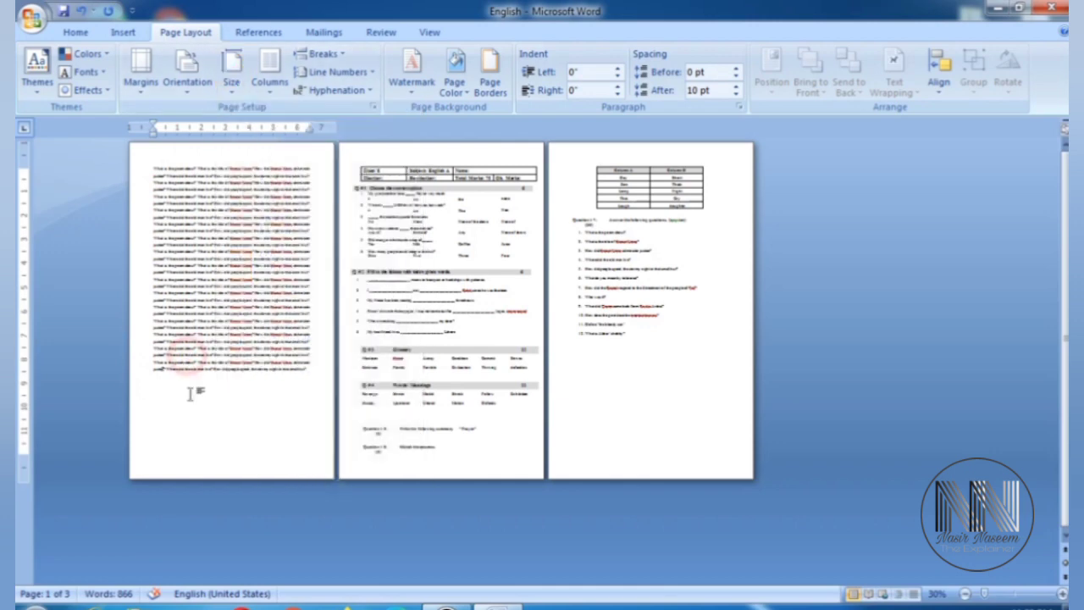
pyautogui.moveTo(169, 379)
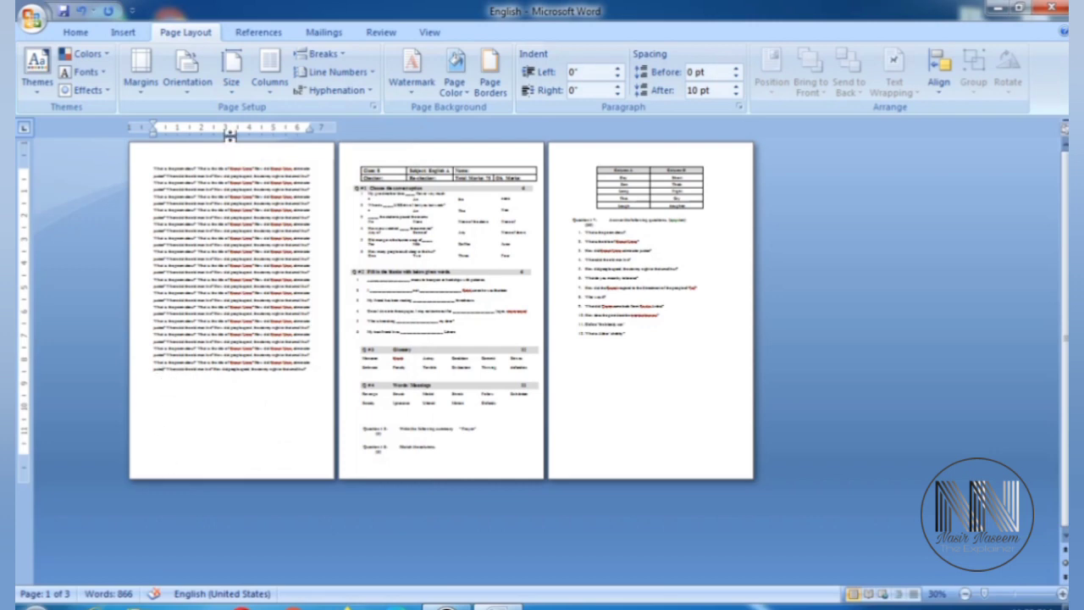
pyautogui.click(227, 68)
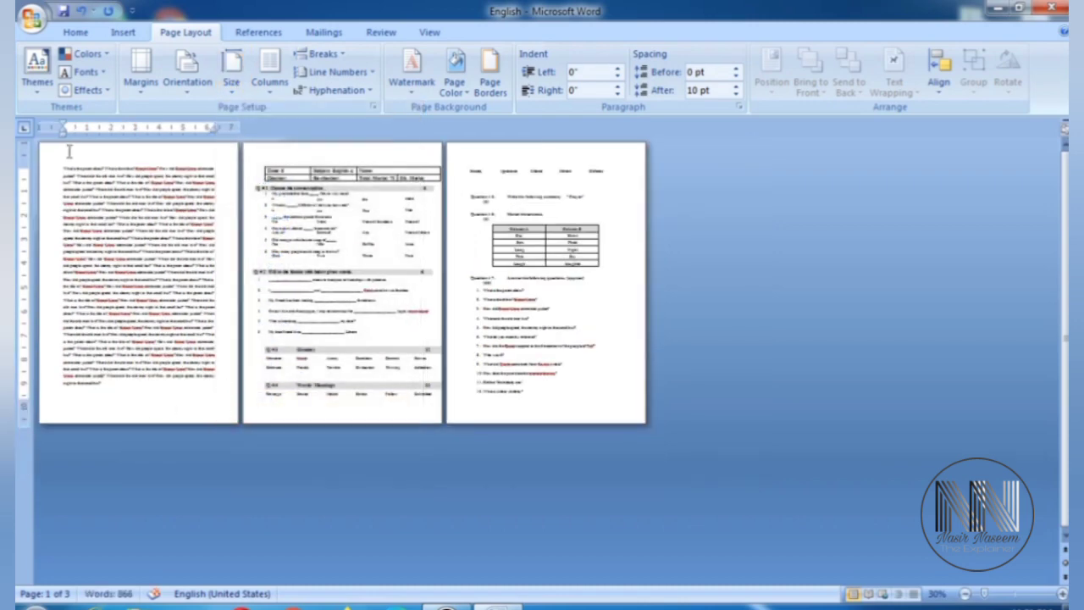
pyautogui.moveTo(176, 166)
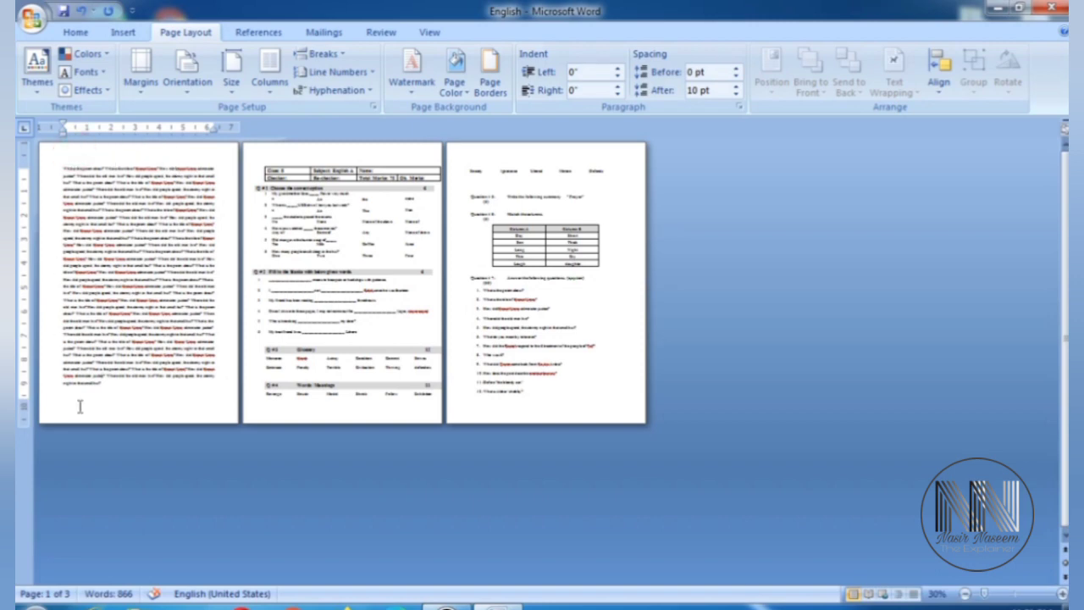
pyautogui.moveTo(79, 406)
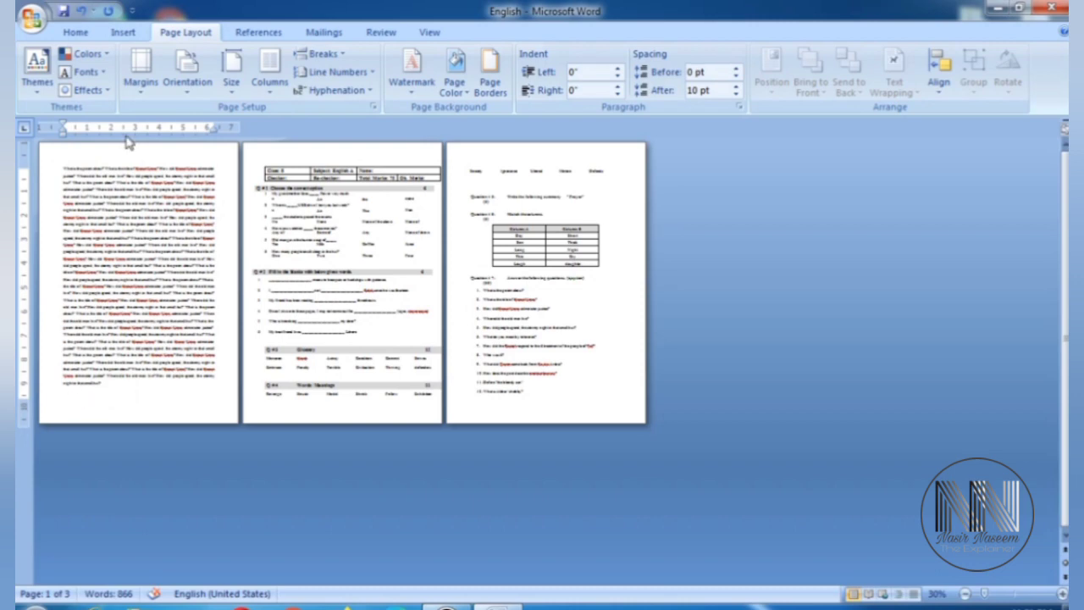
pyautogui.click(227, 70)
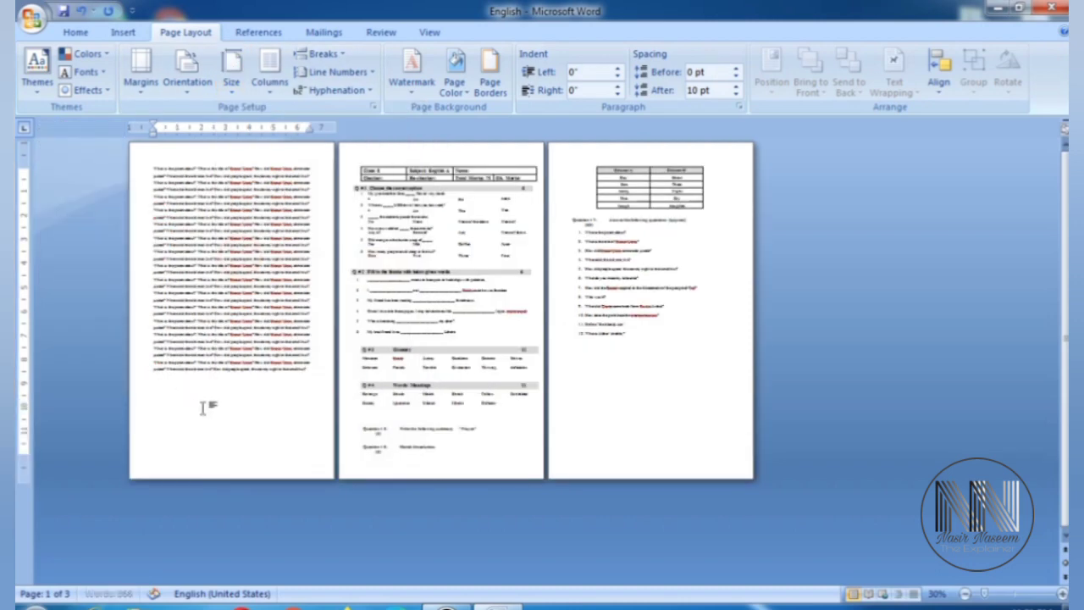
pyautogui.moveTo(281, 159)
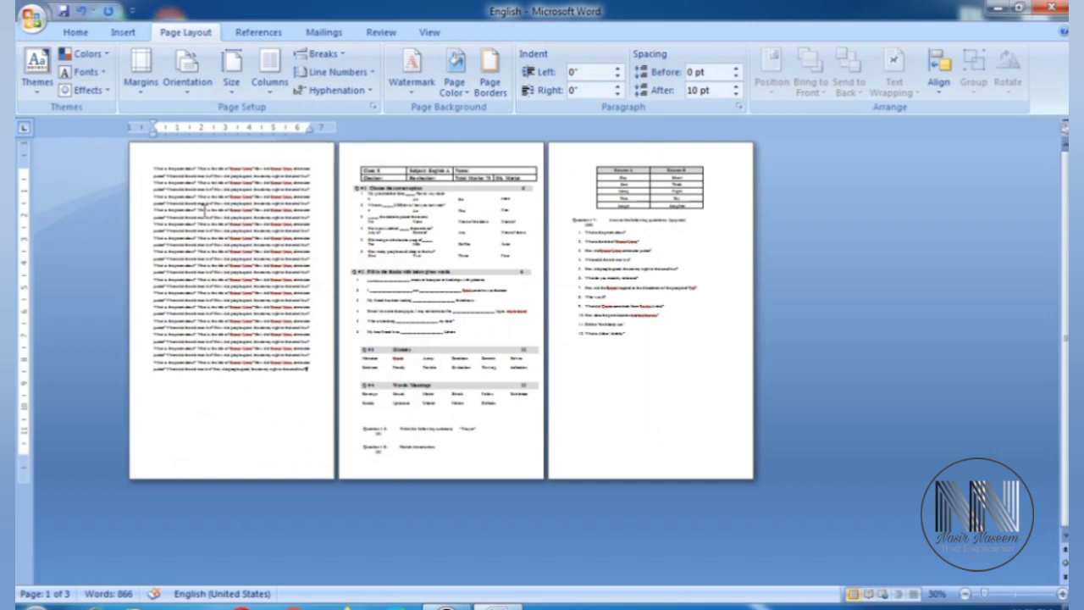
pyautogui.moveTo(293, 372)
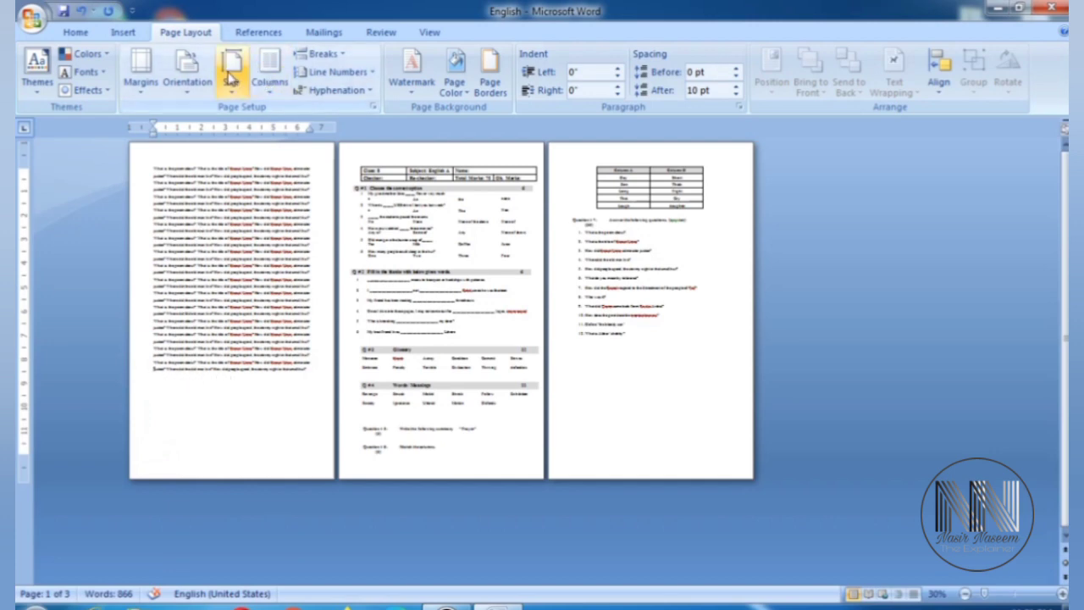
pyautogui.moveTo(183, 67)
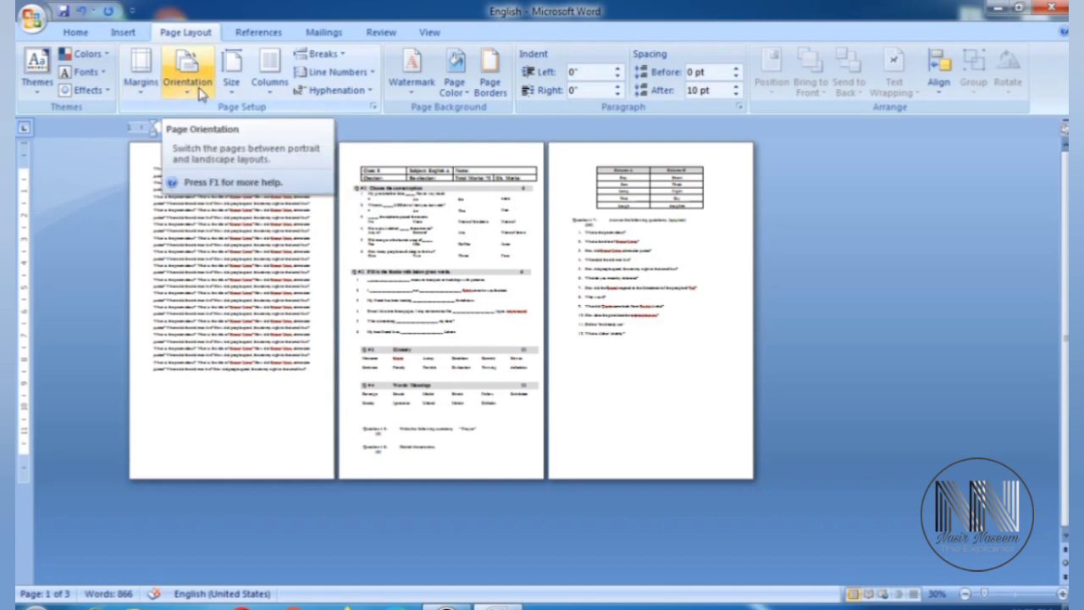
pyautogui.moveTo(576, 540)
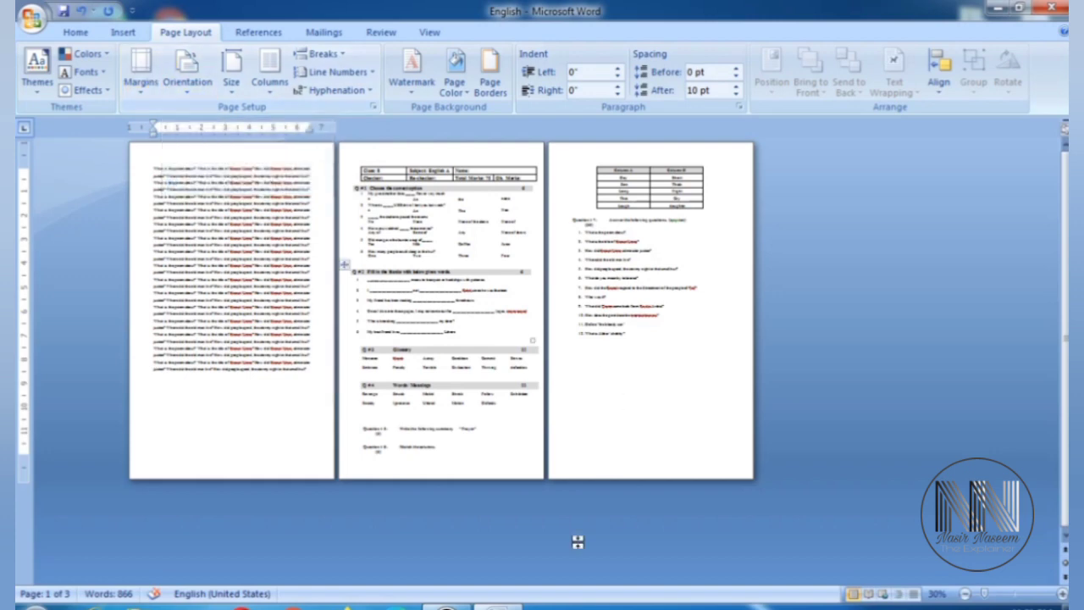